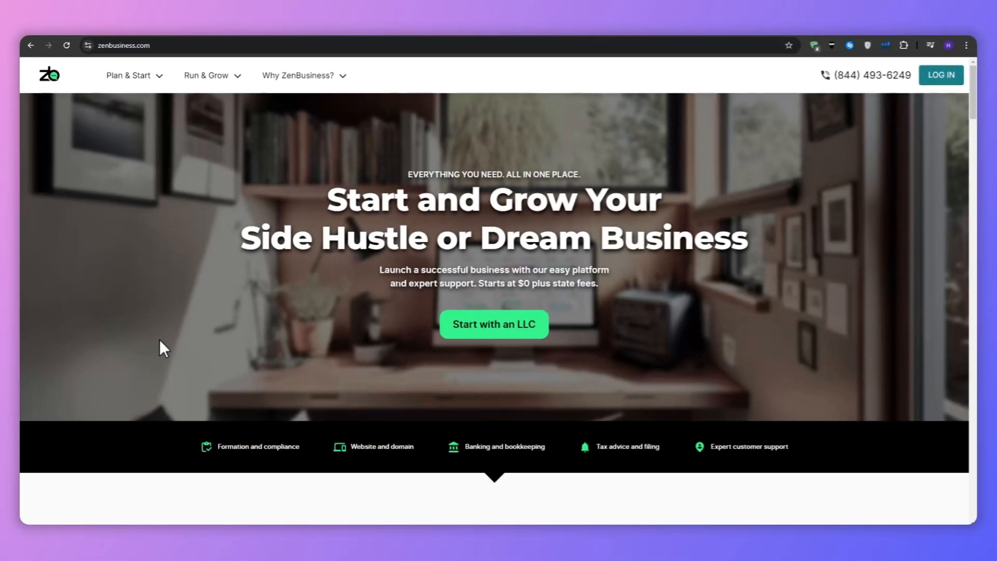
Return to the top of the ZenBusiness homepage via the site logo.
scroll("down", 3)
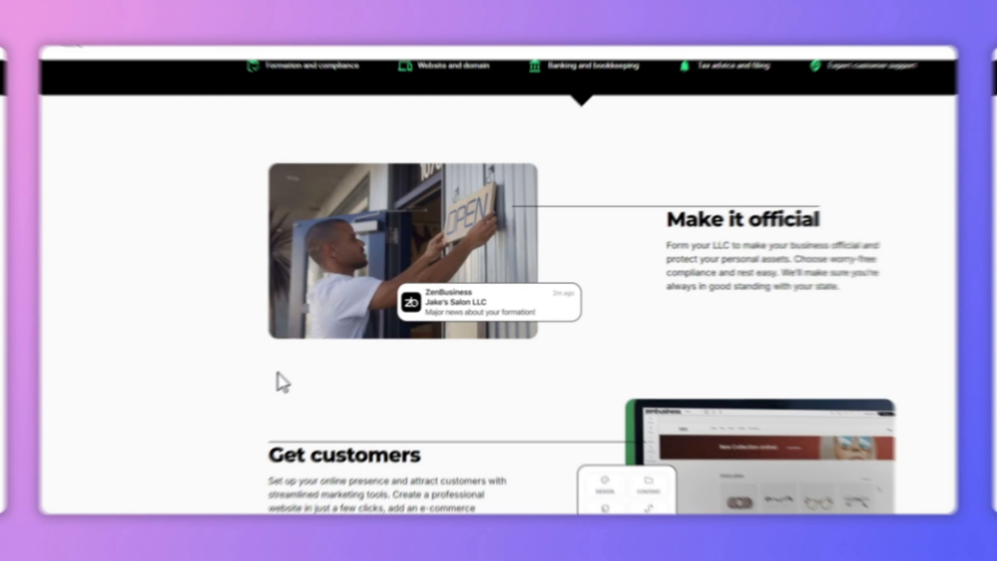
scroll("up", 3)
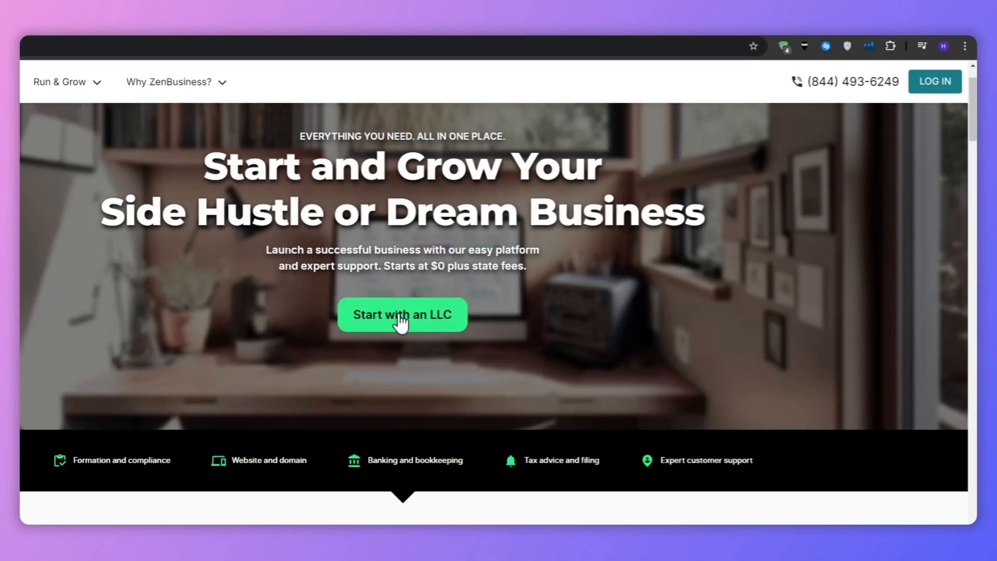
left_click(401, 313)
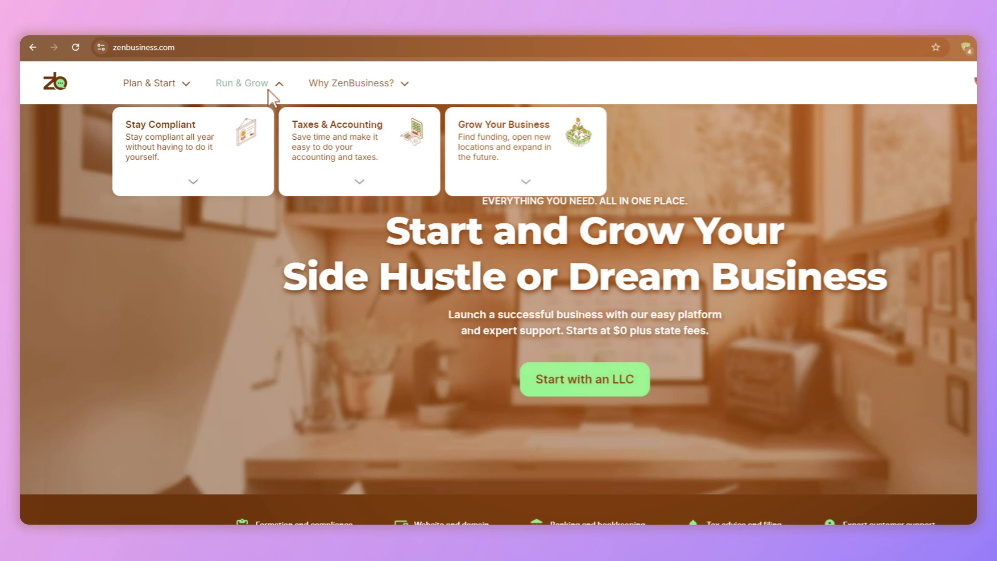
left_click(149, 83)
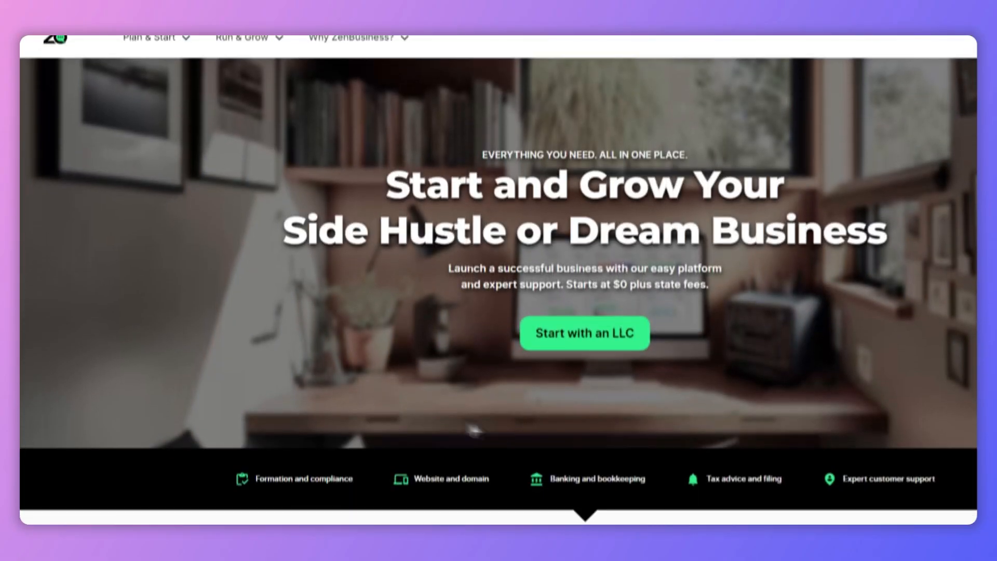
Scroll the homepage through Make it official, Get customers, Manage finances and How it works.
scroll("down", 3)
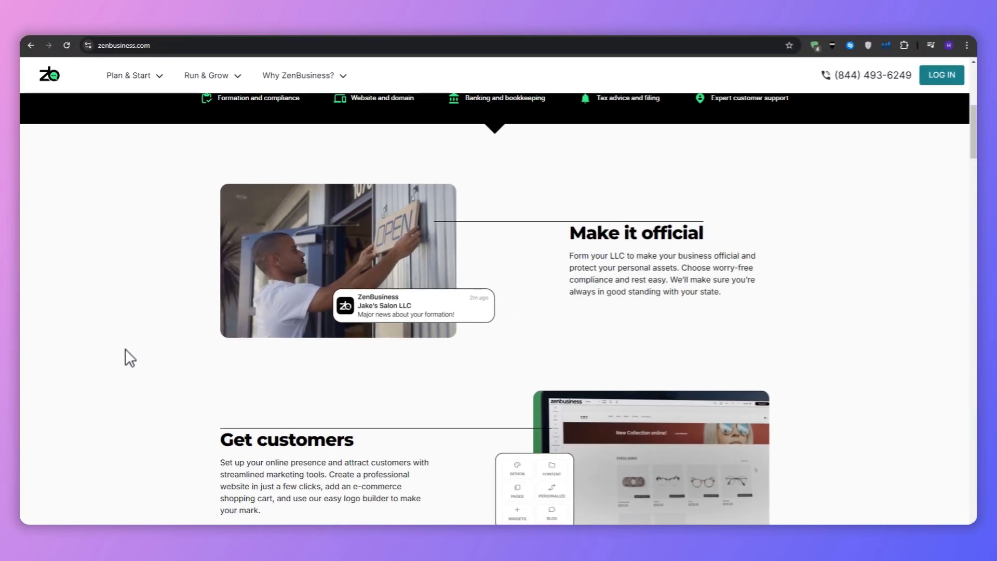
scroll("down", 3)
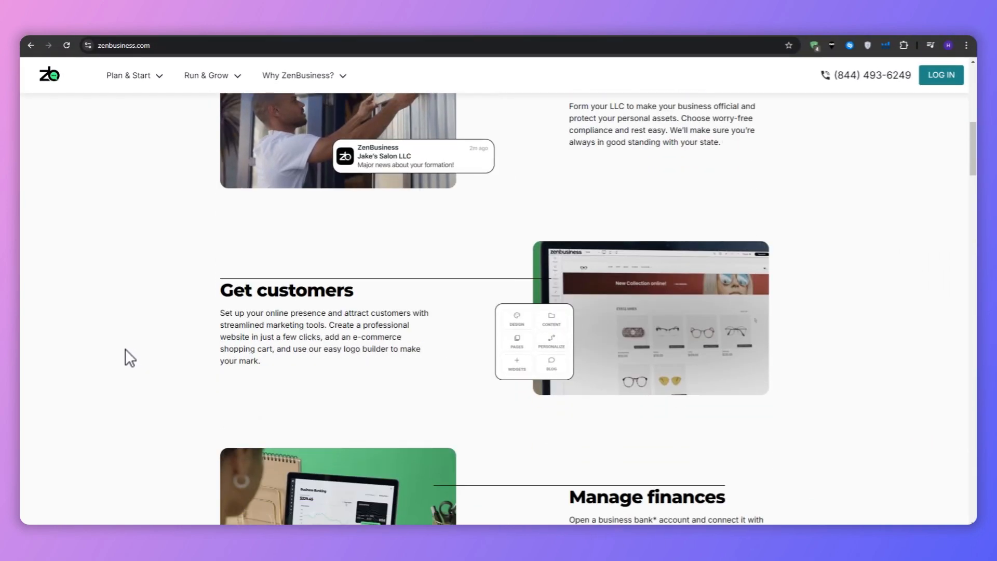
scroll("down", 3)
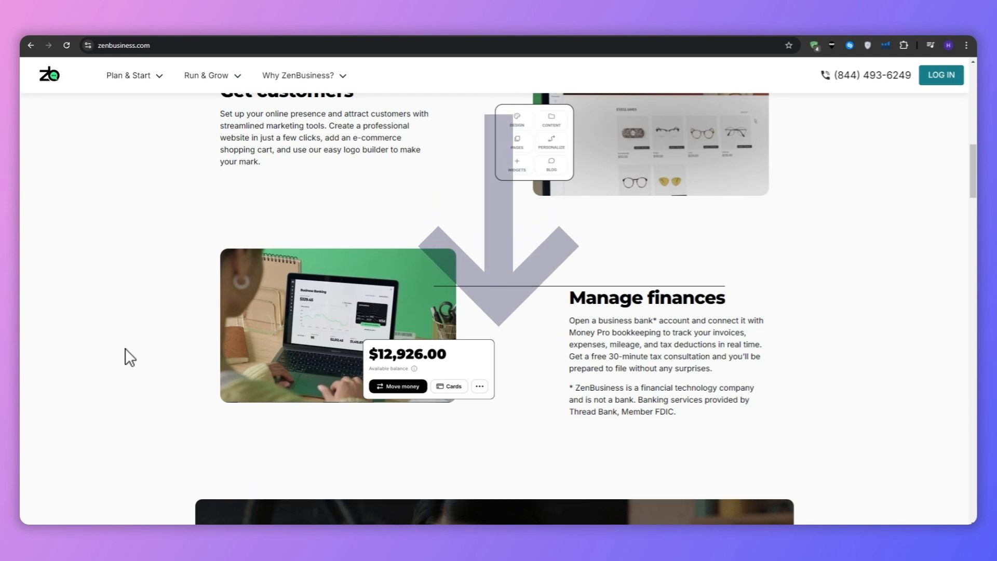
scroll("down", 3)
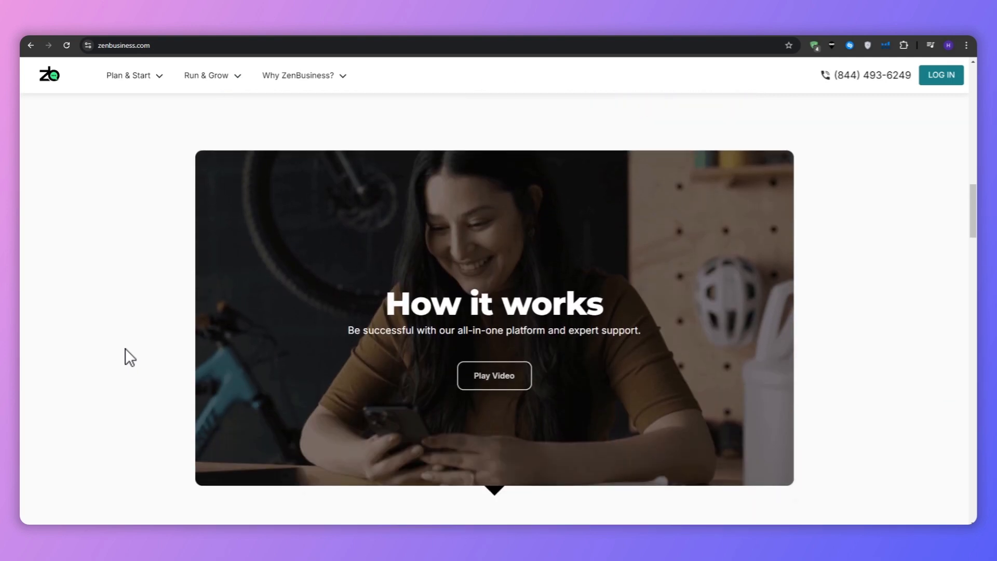
scroll("down", 3)
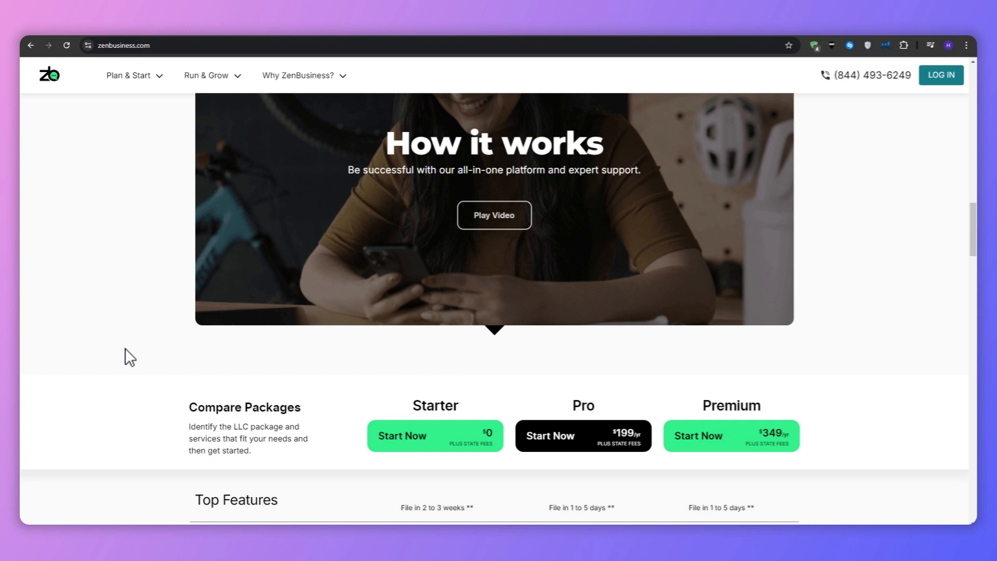
scroll("down", 3)
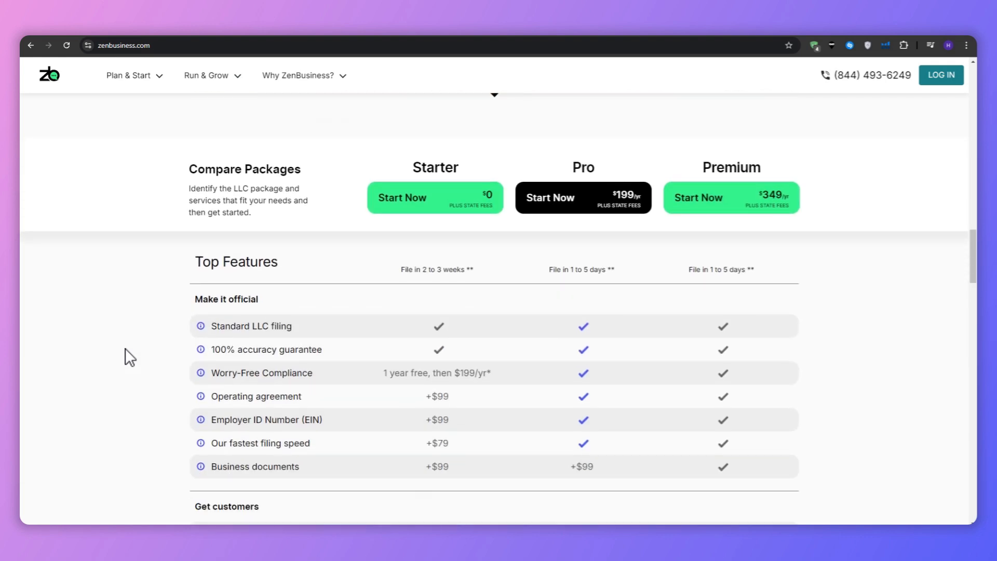
mouse_move(407, 232)
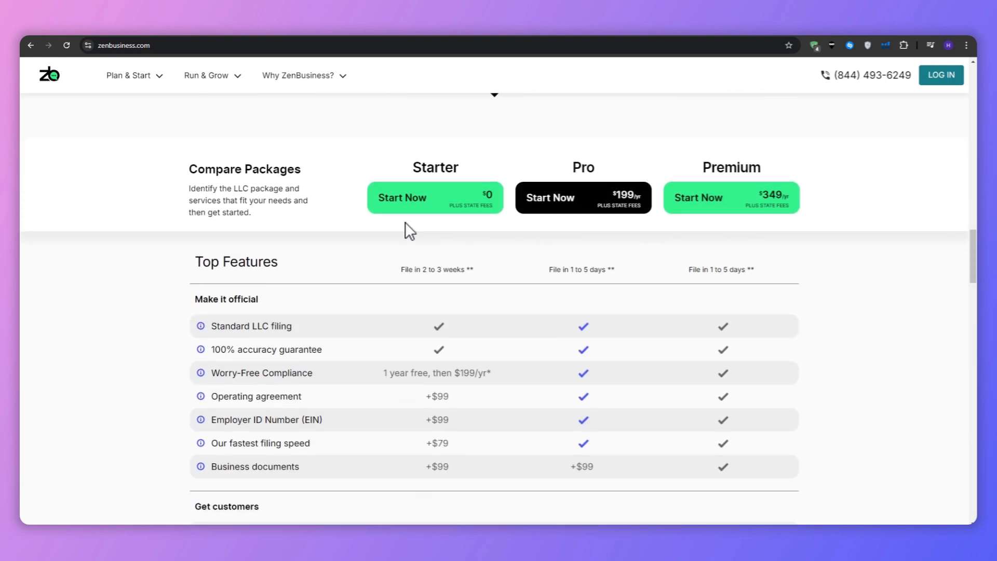
mouse_move(888, 257)
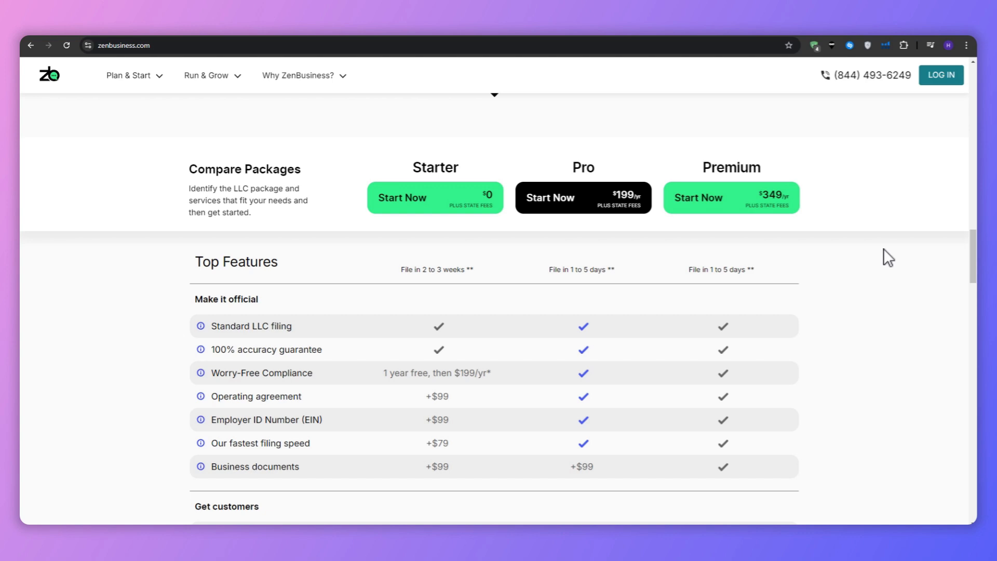
mouse_move(913, 253)
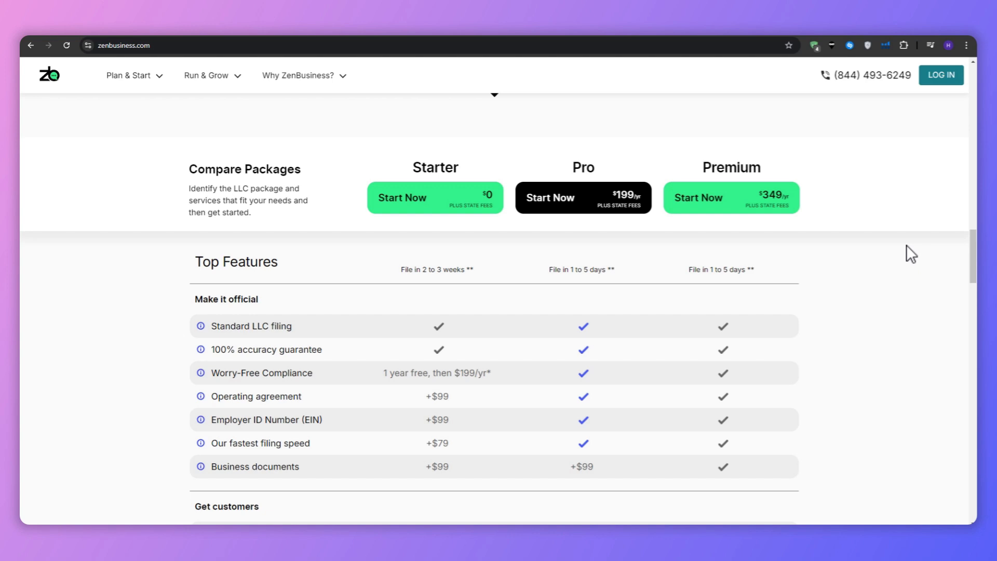
mouse_move(905, 250)
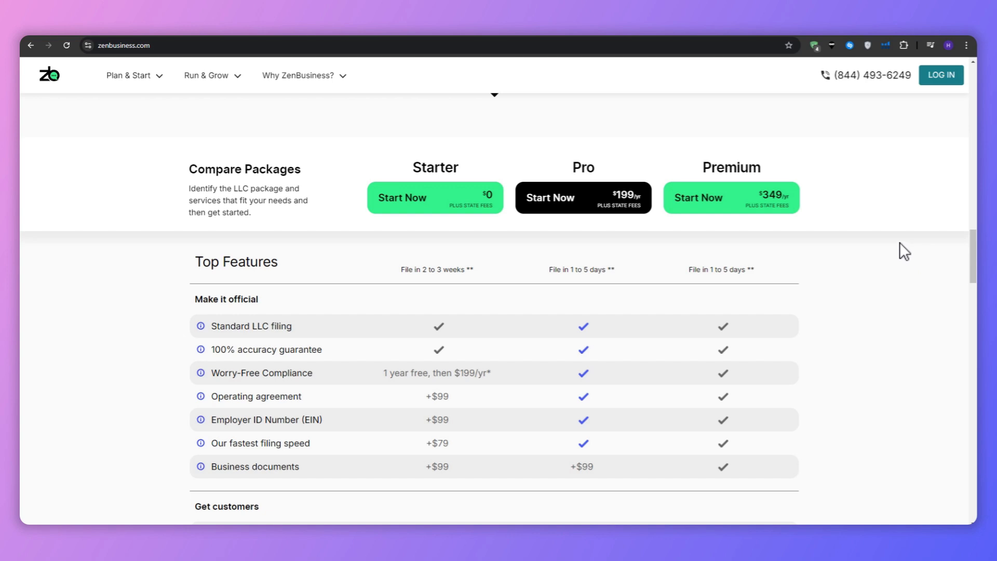
Scroll on through the Starter, Pro and Premium Compare Packages table.
scroll("down", 3)
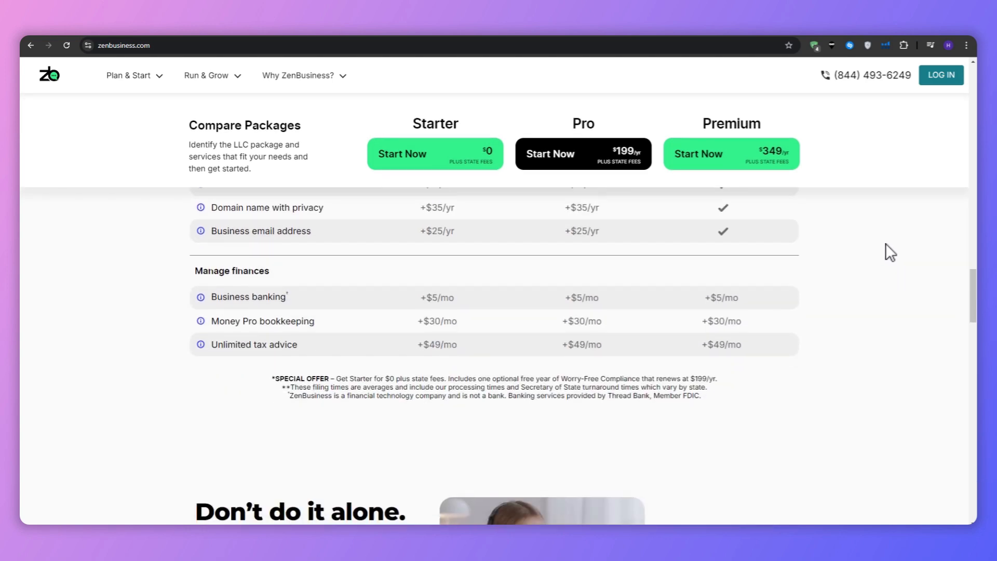
scroll("down", 3)
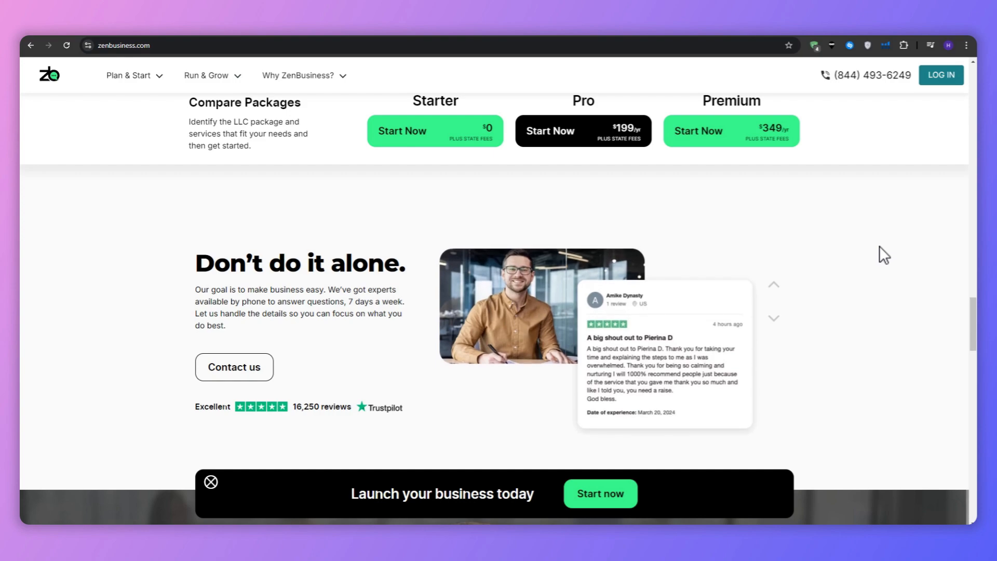
scroll("down", 3)
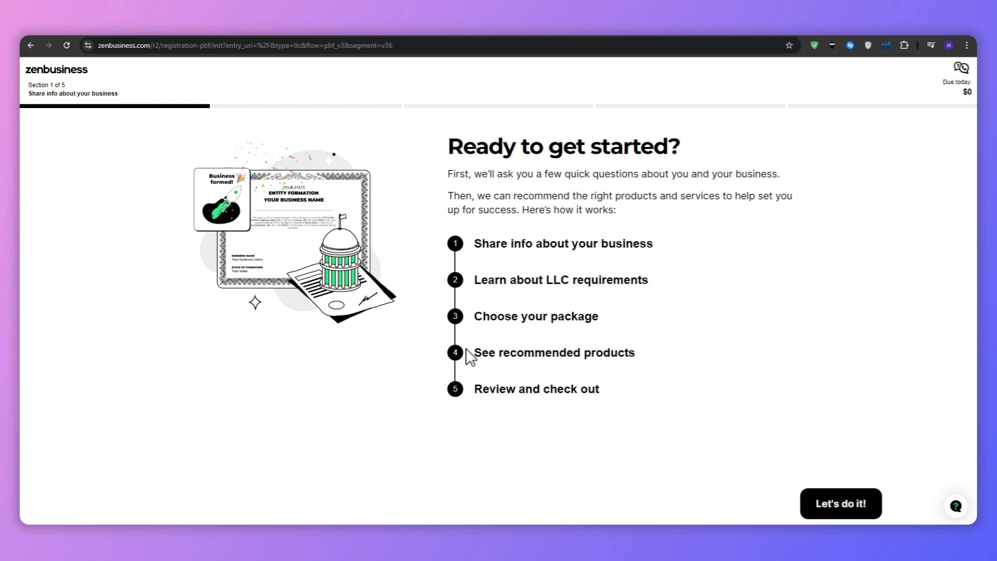
mouse_move(480, 249)
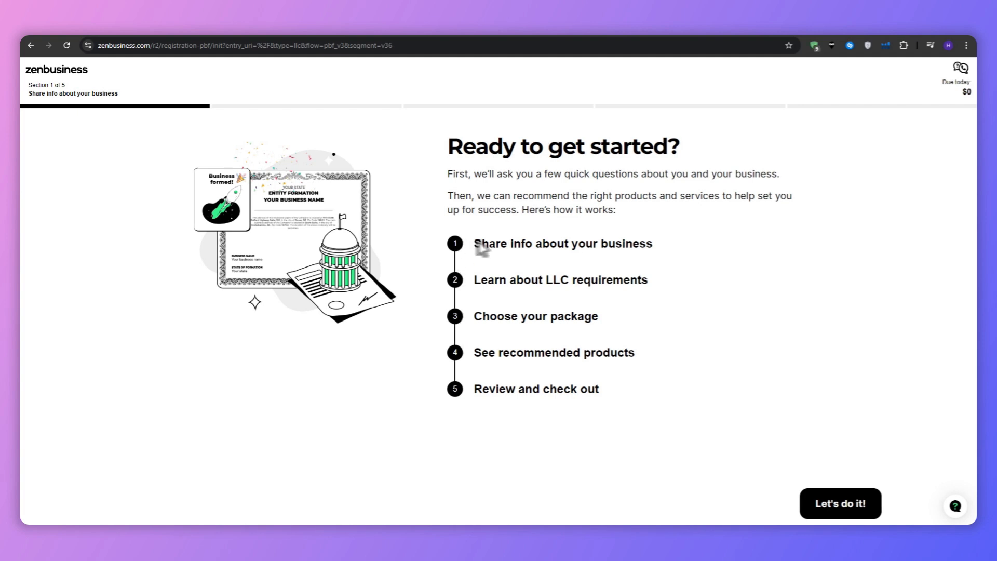
mouse_move(270, 256)
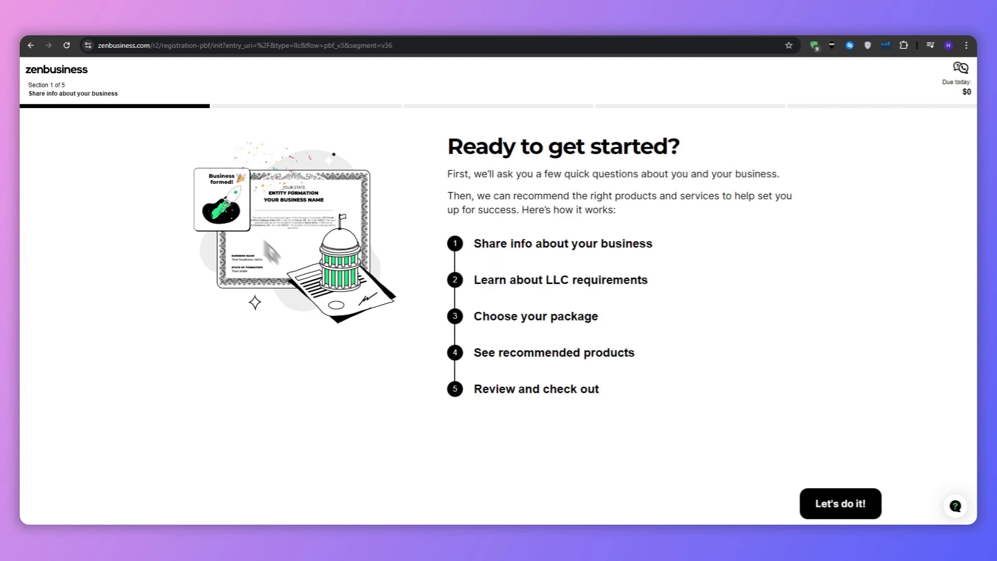
mouse_move(723, 427)
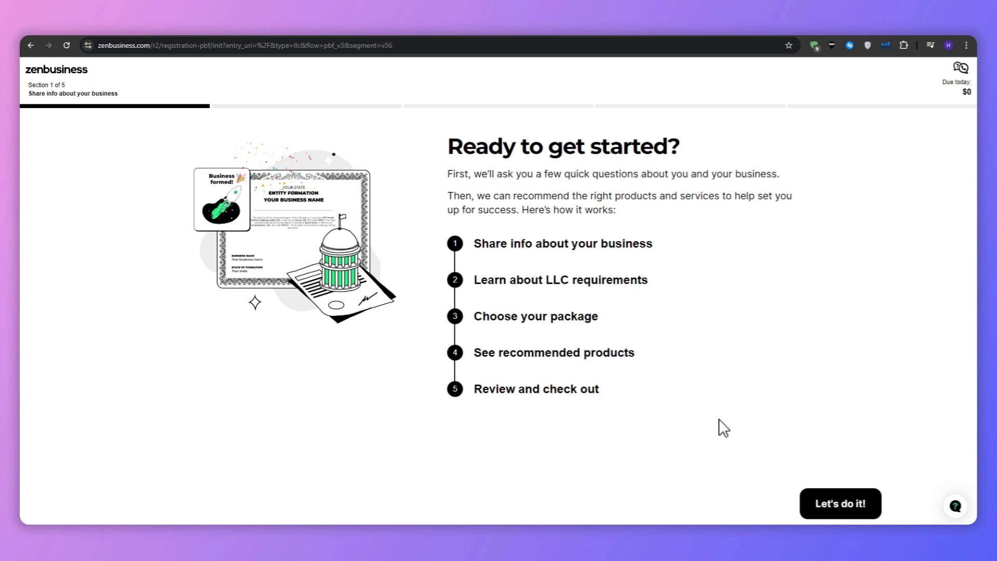
Head back toward the homepage from the LLC sign-up intro, triggering the leave-page prompt.
left_click(839, 503)
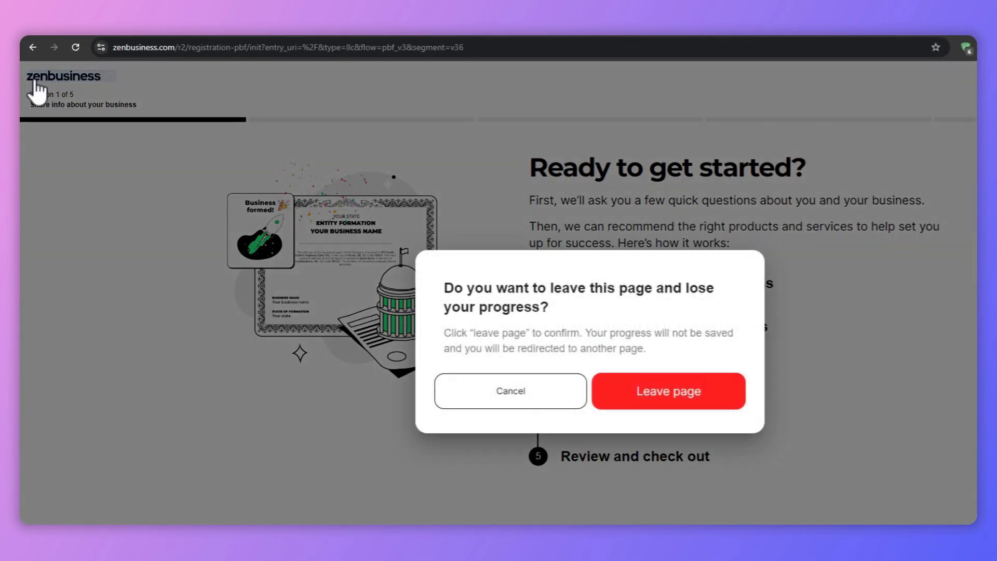
Confirm 'Leave page' on the sign-up prompts, abandoning the LLC registration for the homepage.
left_click(667, 390)
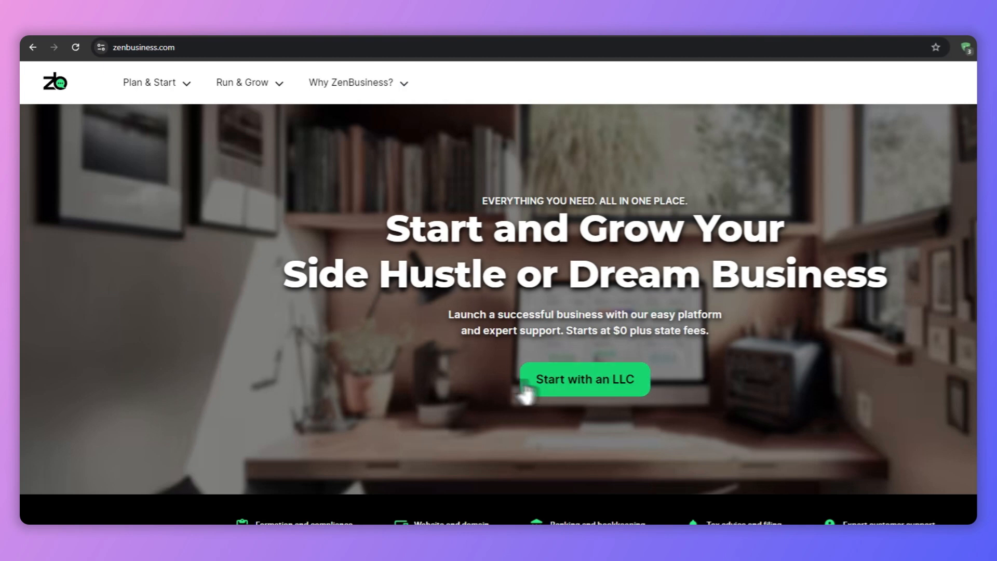
left_click(584, 379)
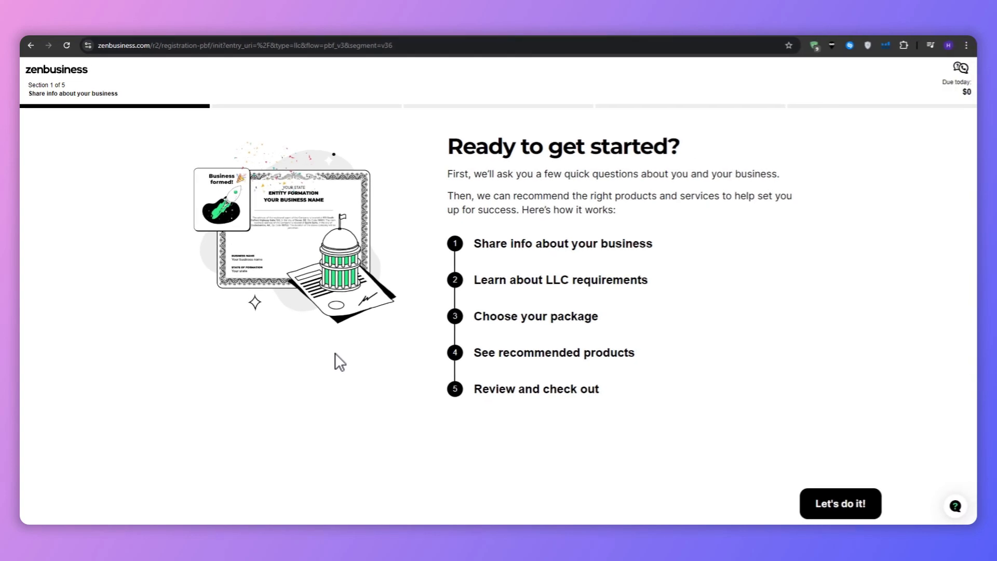
mouse_move(58, 87)
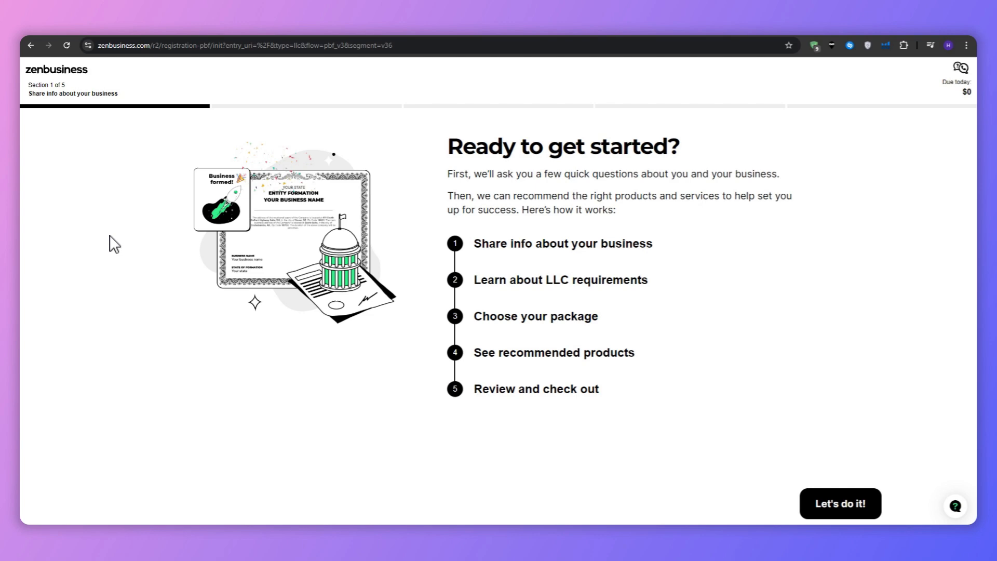
mouse_move(113, 240)
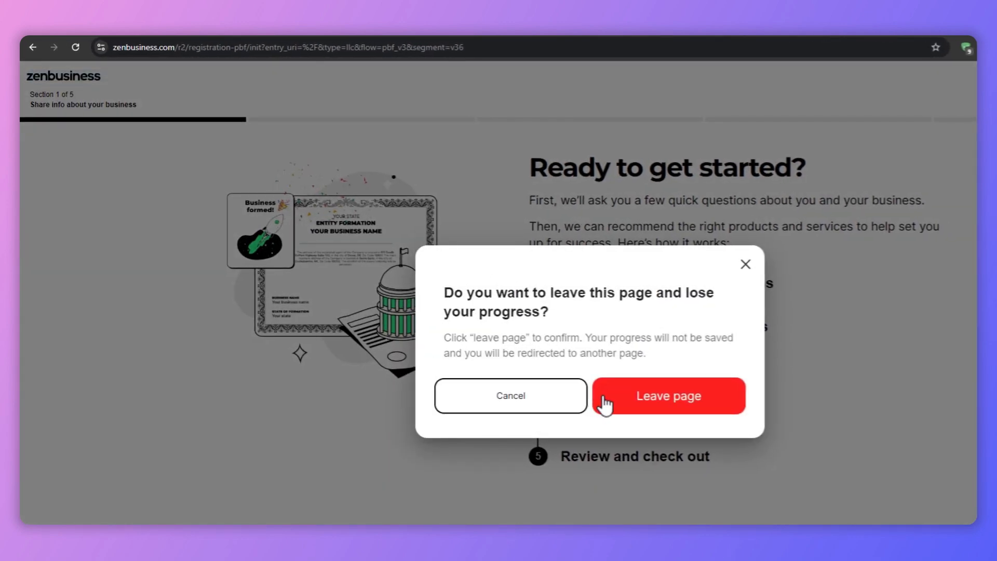
left_click(668, 396)
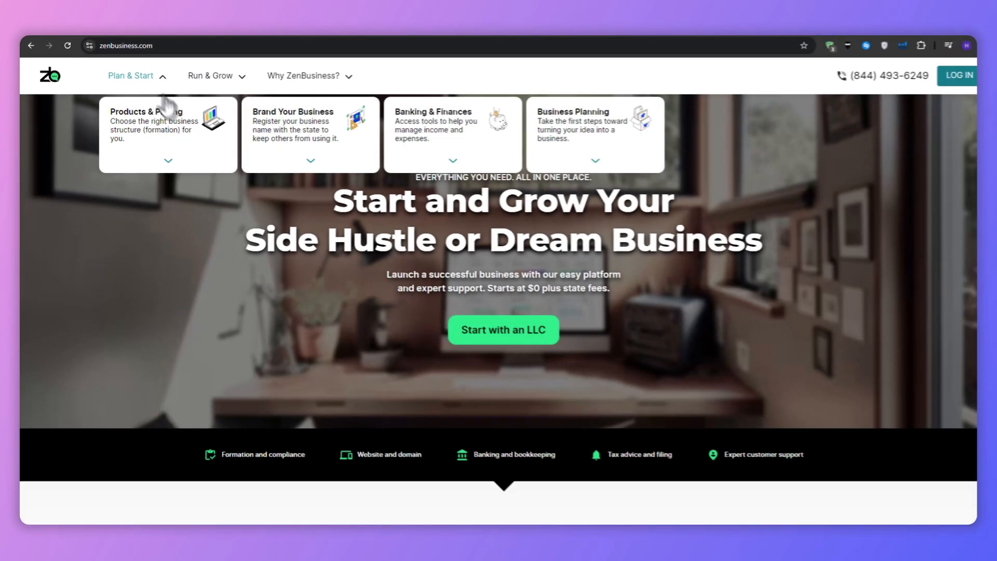
left_click(155, 125)
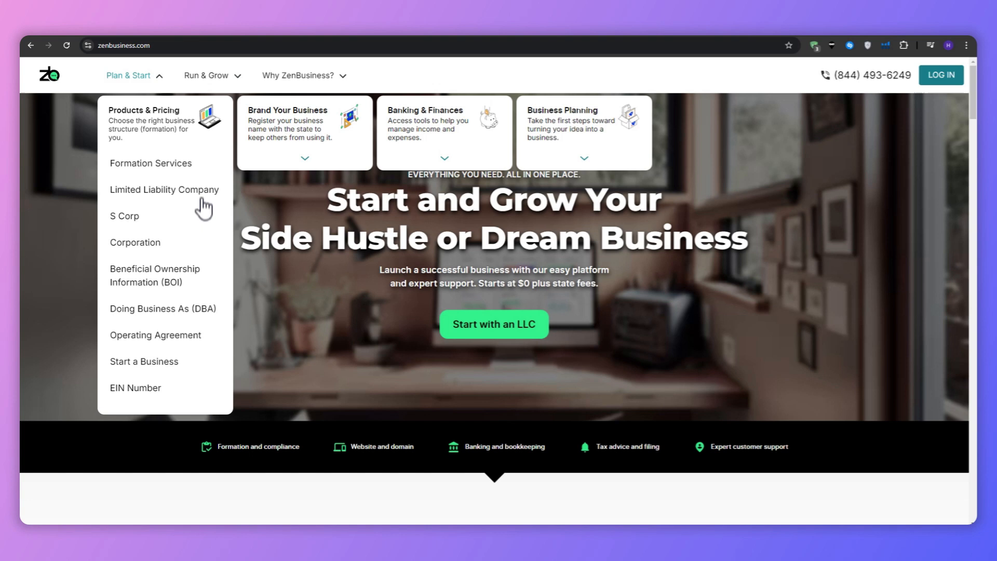
mouse_move(135, 388)
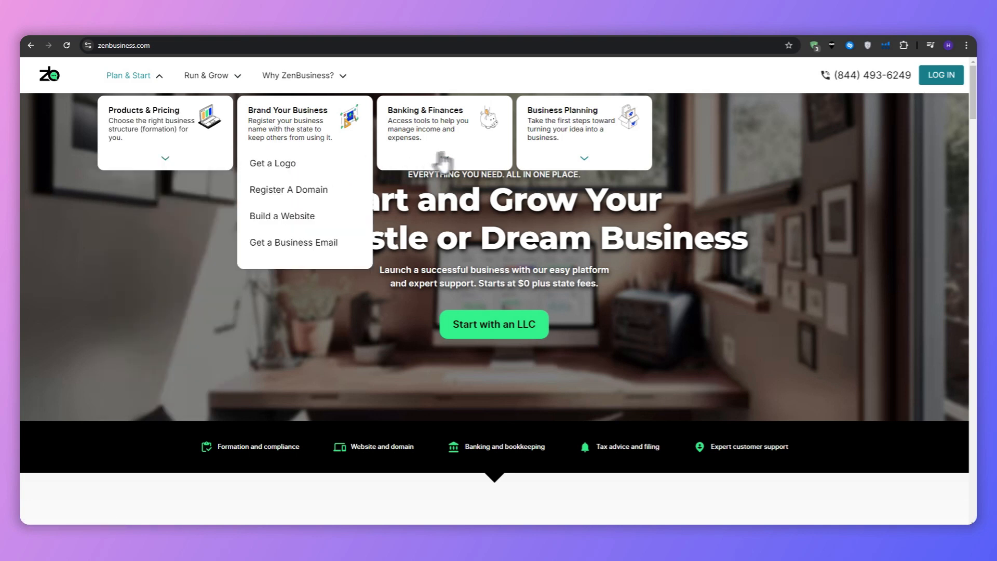
mouse_move(441, 132)
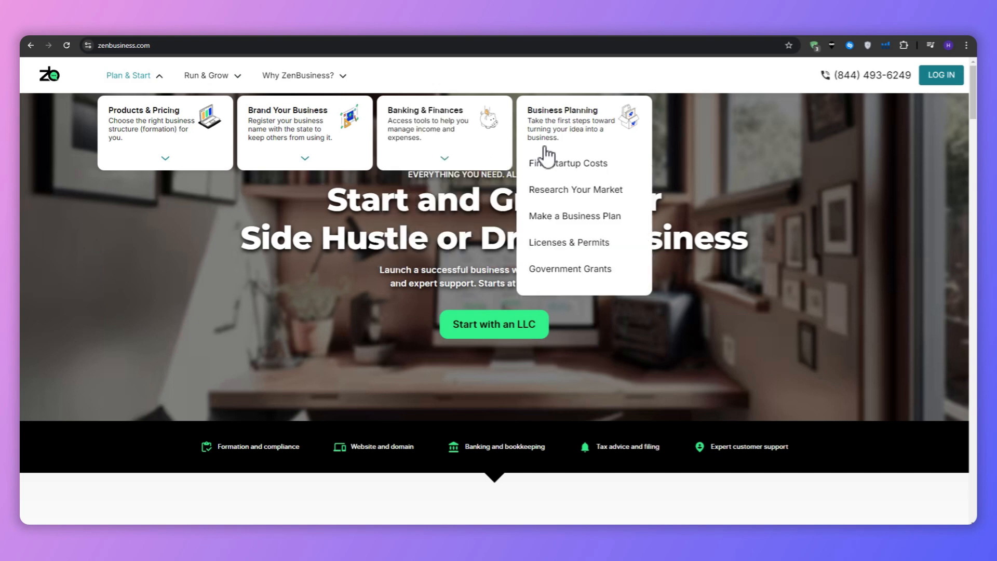
mouse_move(549, 156)
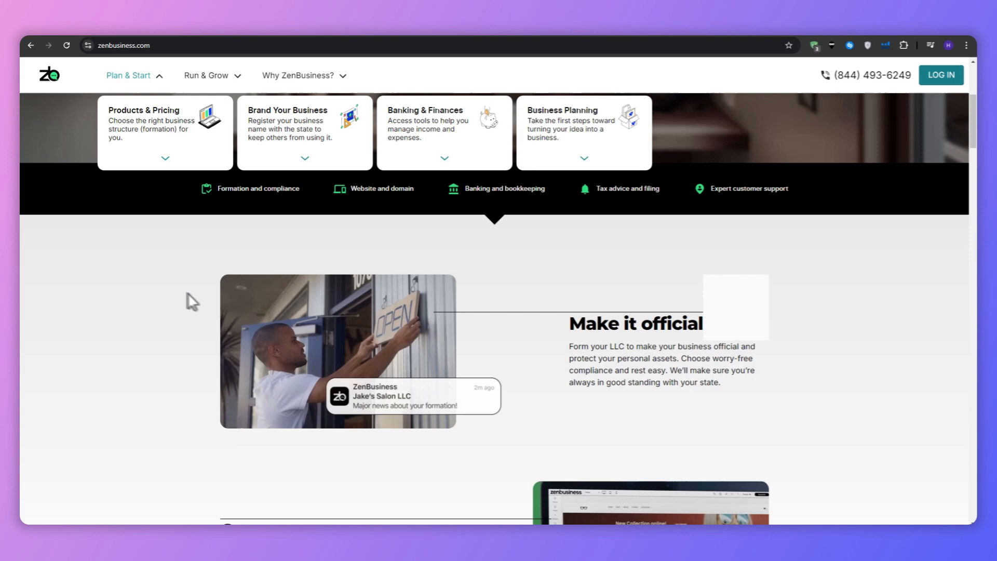
Scroll past How it works down the Compare Packages table to the Manage finances add-ons.
scroll("down", 3)
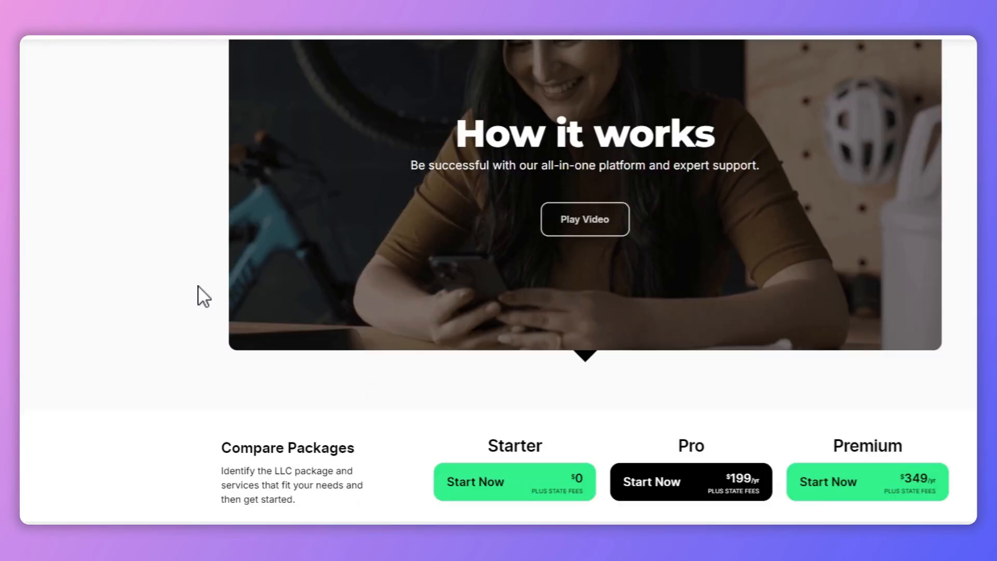
scroll("down", 3)
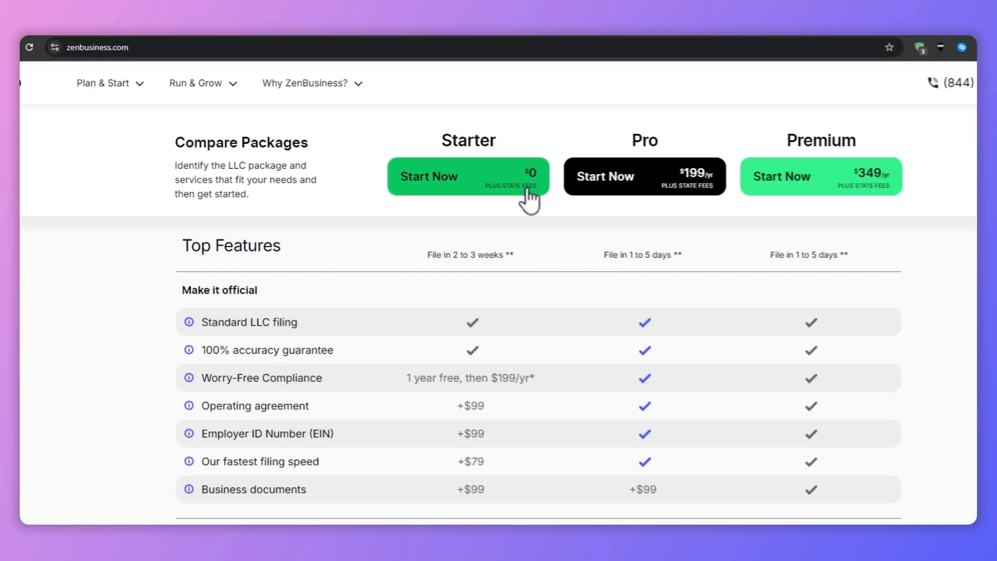
scroll("down", 3)
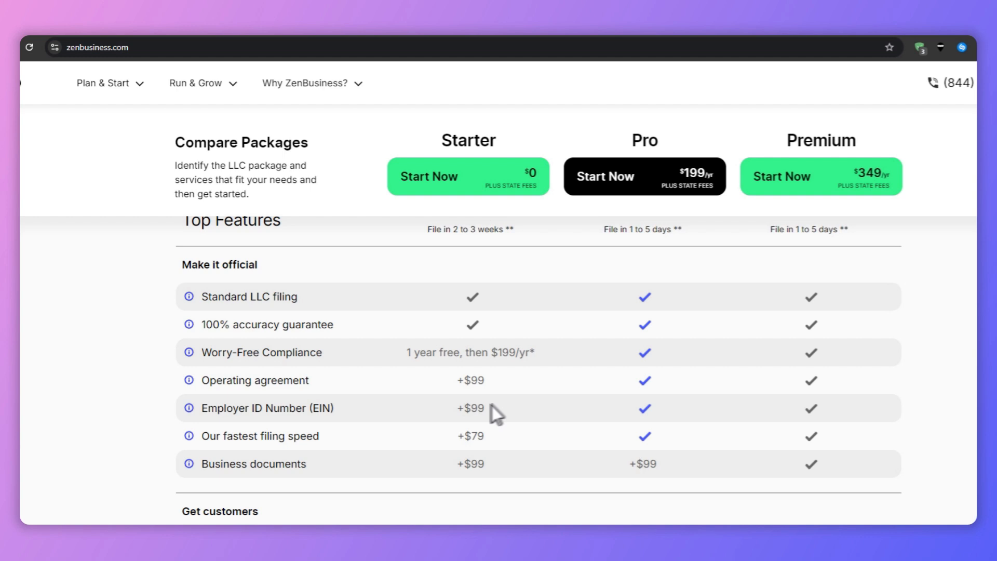
scroll("down", 3)
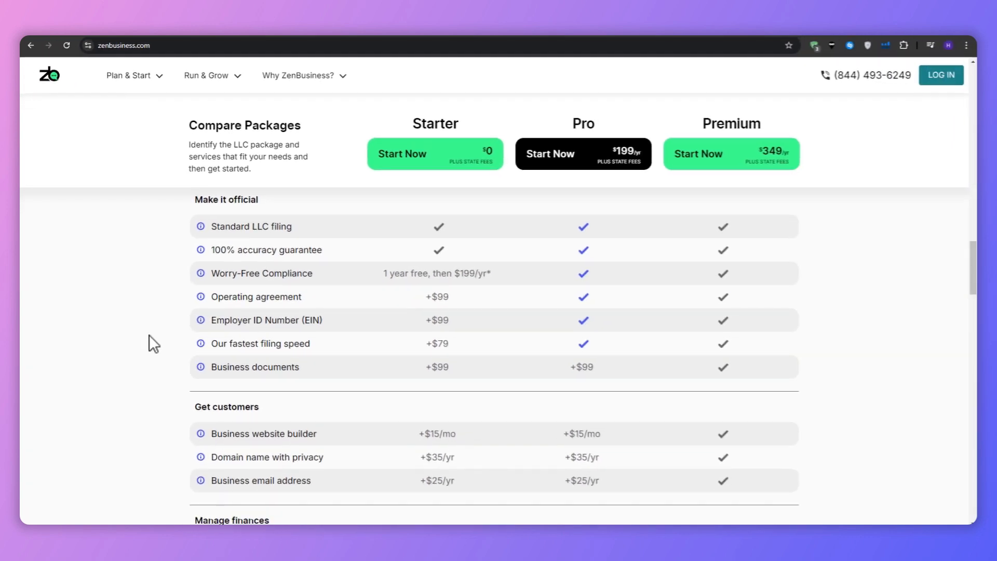
scroll("down", 3)
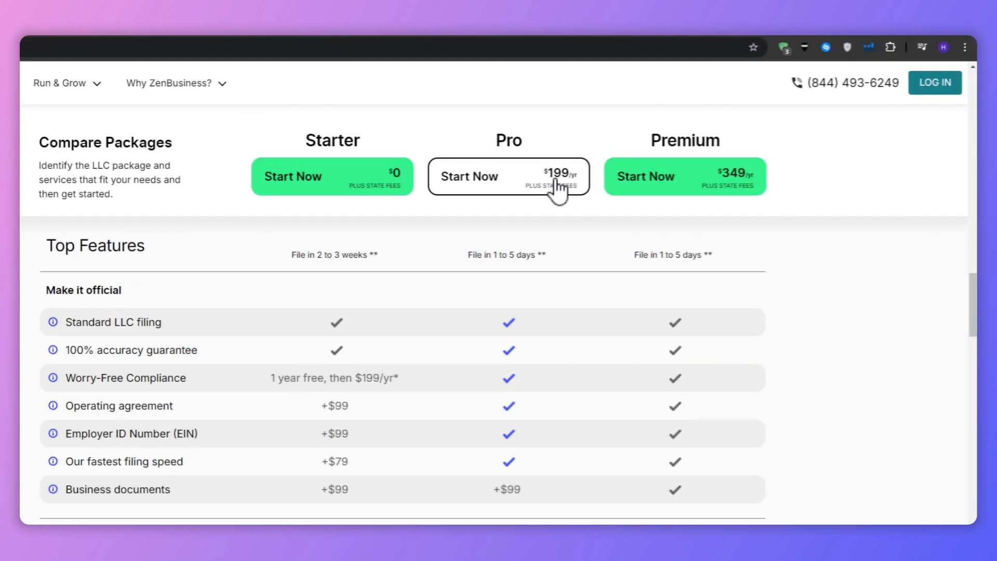
scroll("down", 3)
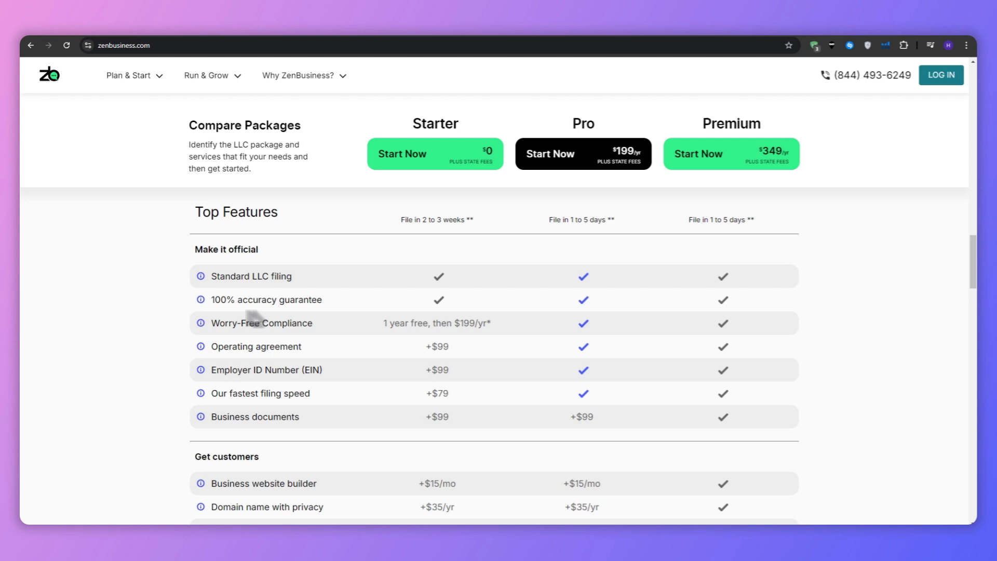
mouse_move(139, 299)
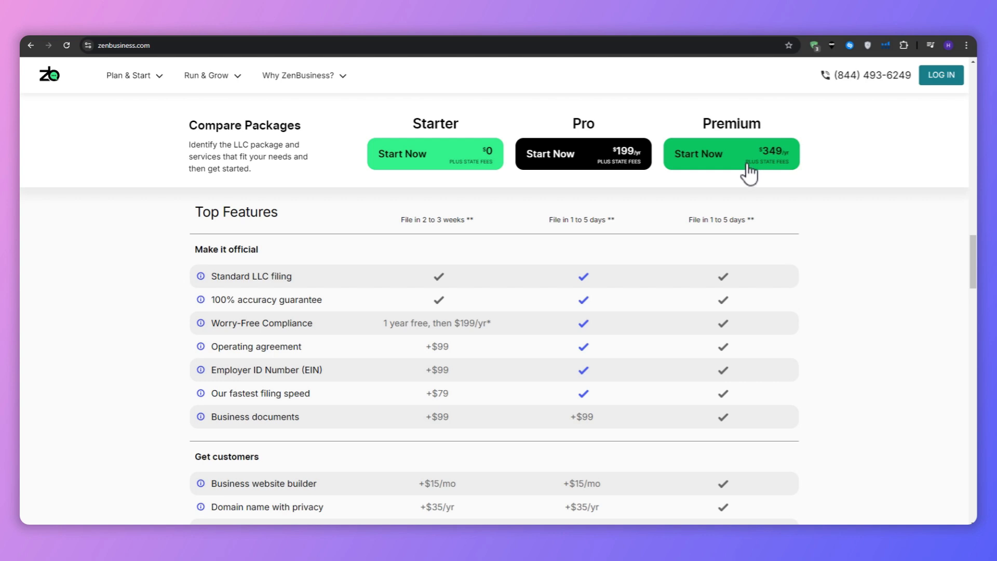
mouse_move(752, 175)
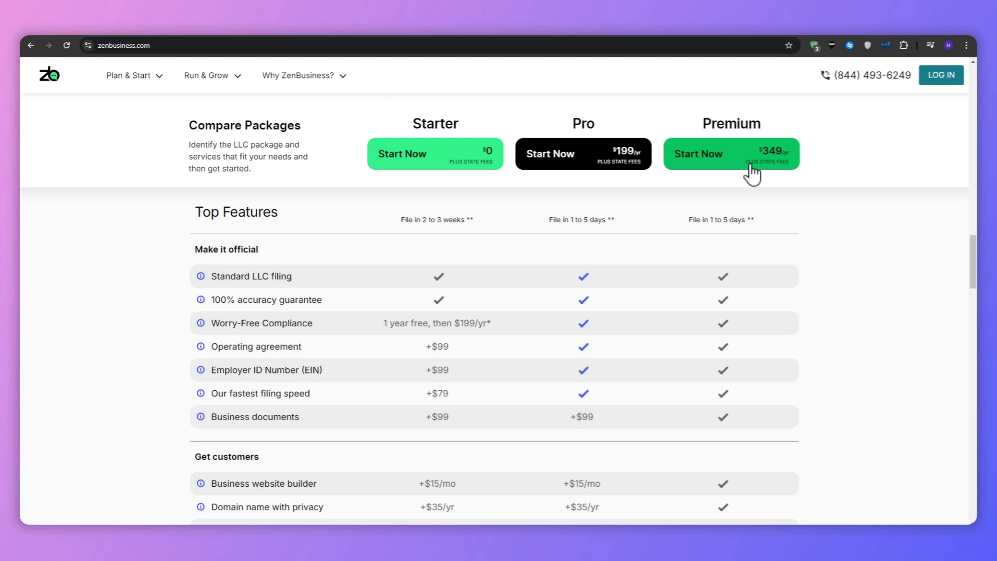
mouse_move(827, 248)
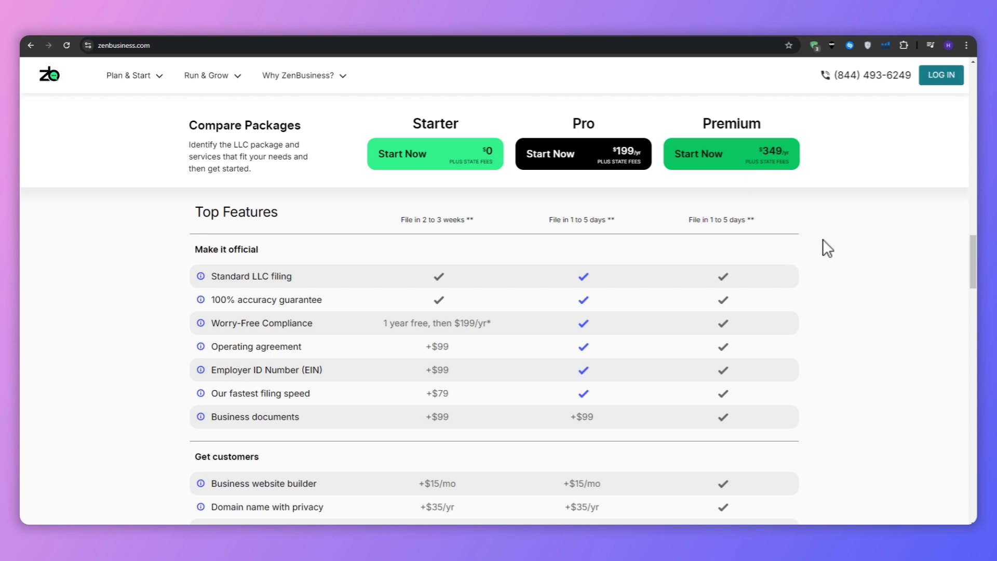
mouse_move(842, 283)
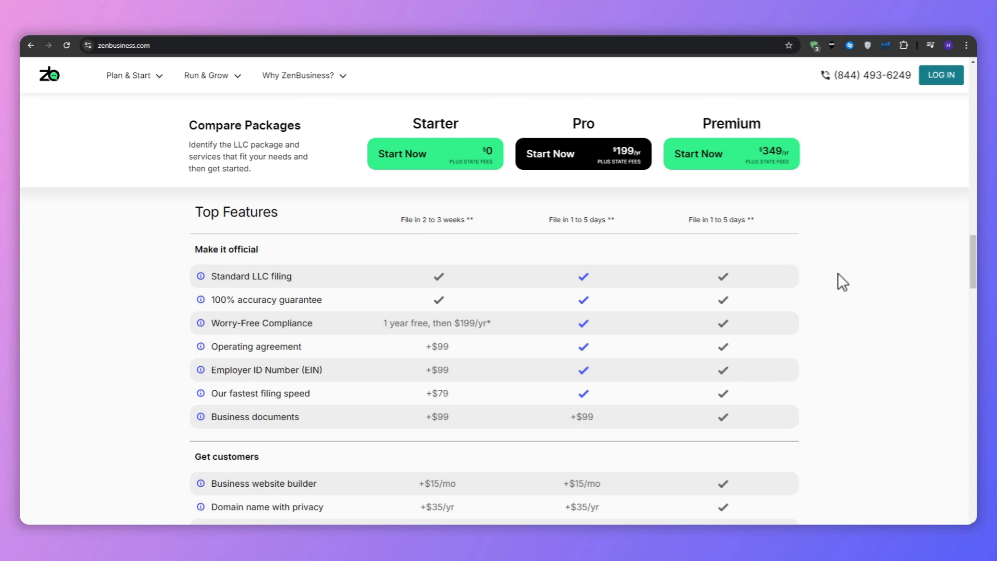
mouse_move(843, 274)
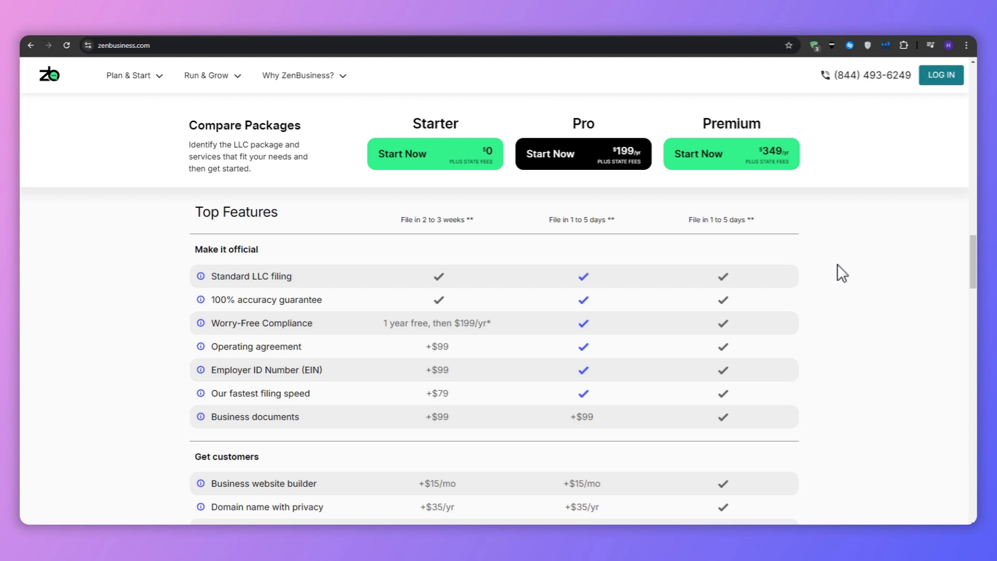
scroll("down", 3)
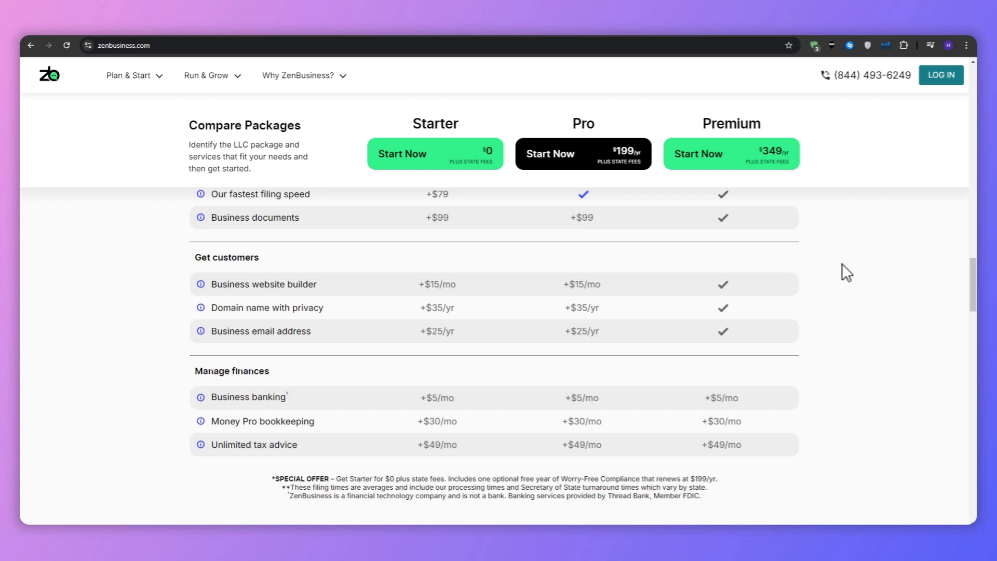
mouse_move(849, 270)
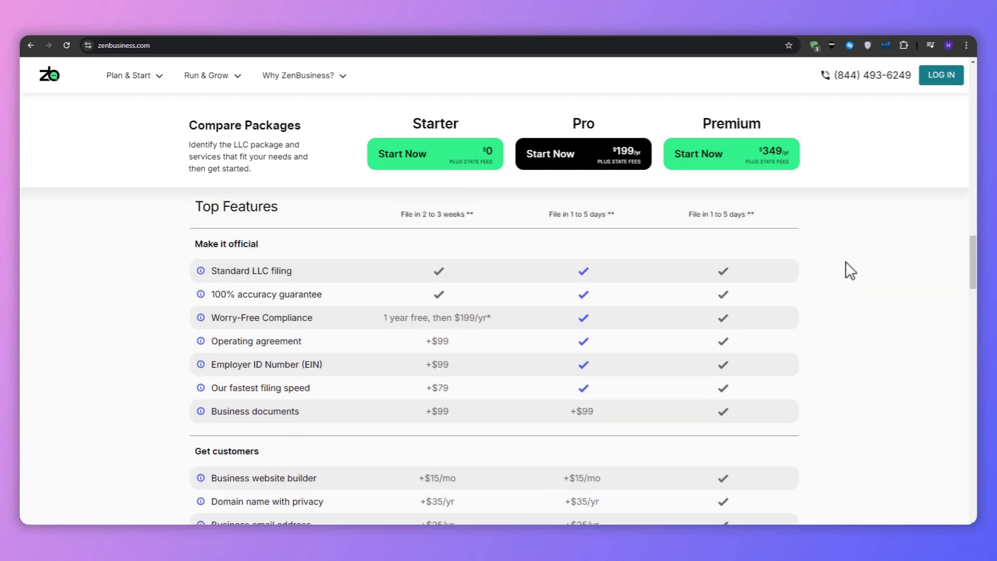
scroll("down", 3)
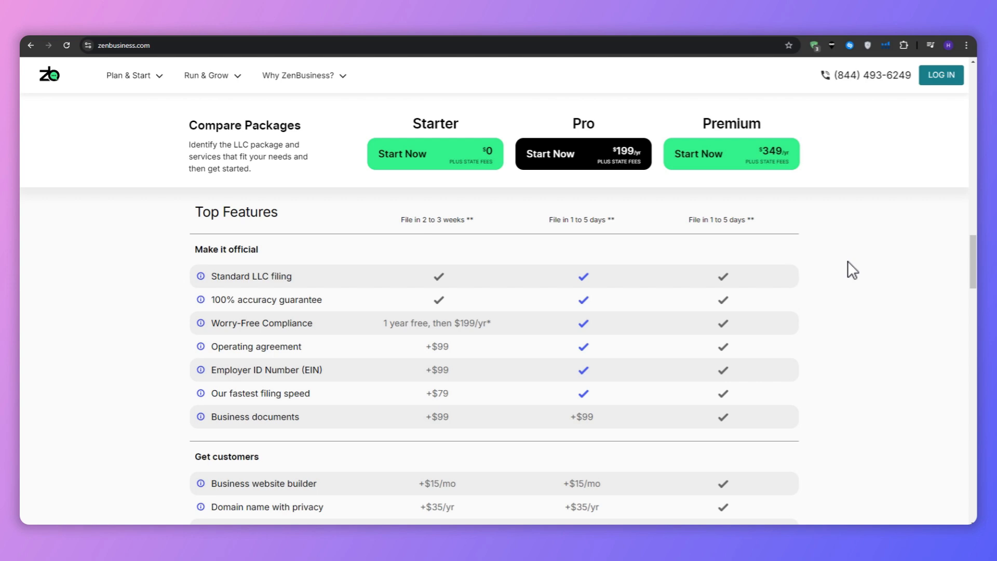
mouse_move(741, 244)
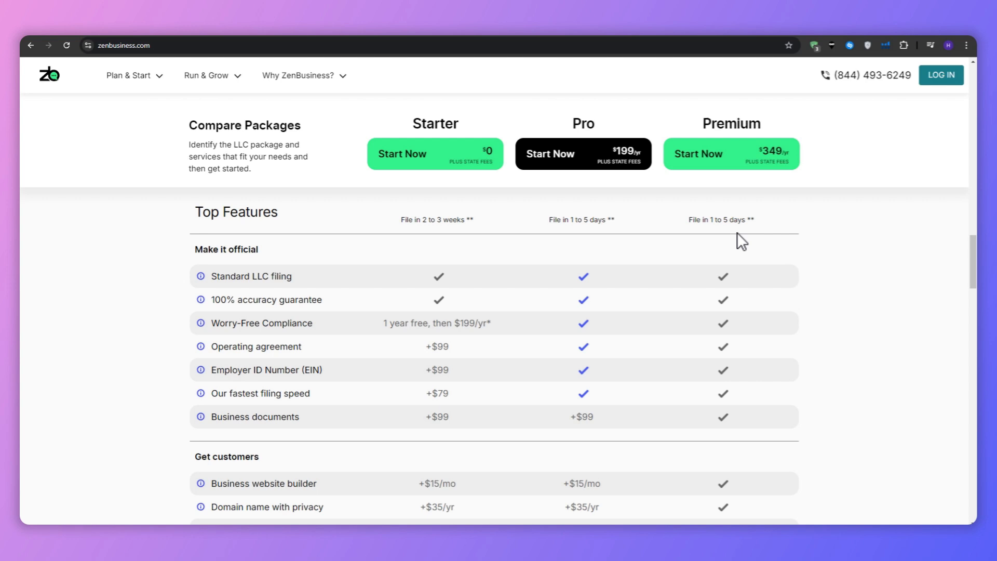
mouse_move(616, 204)
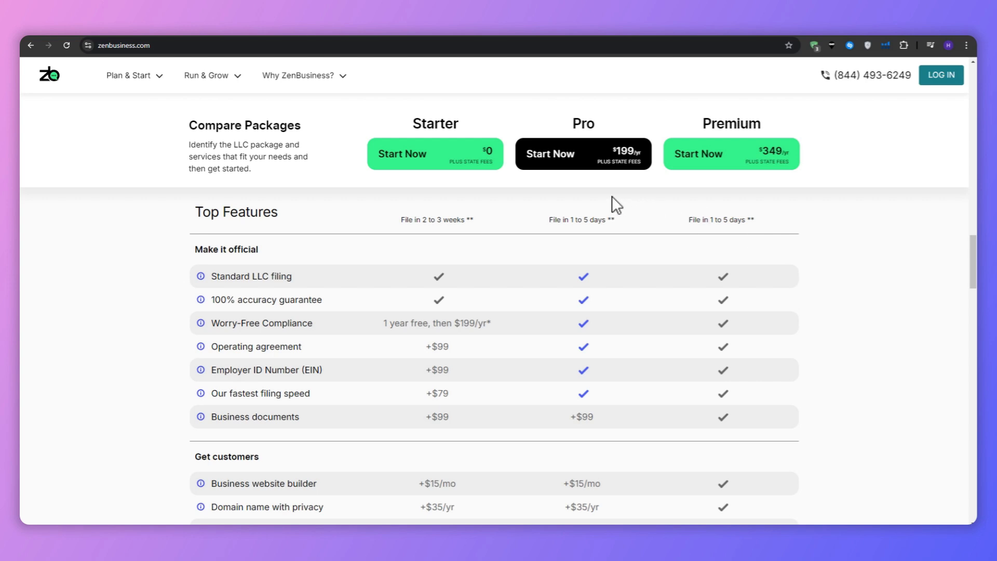
mouse_move(222, 287)
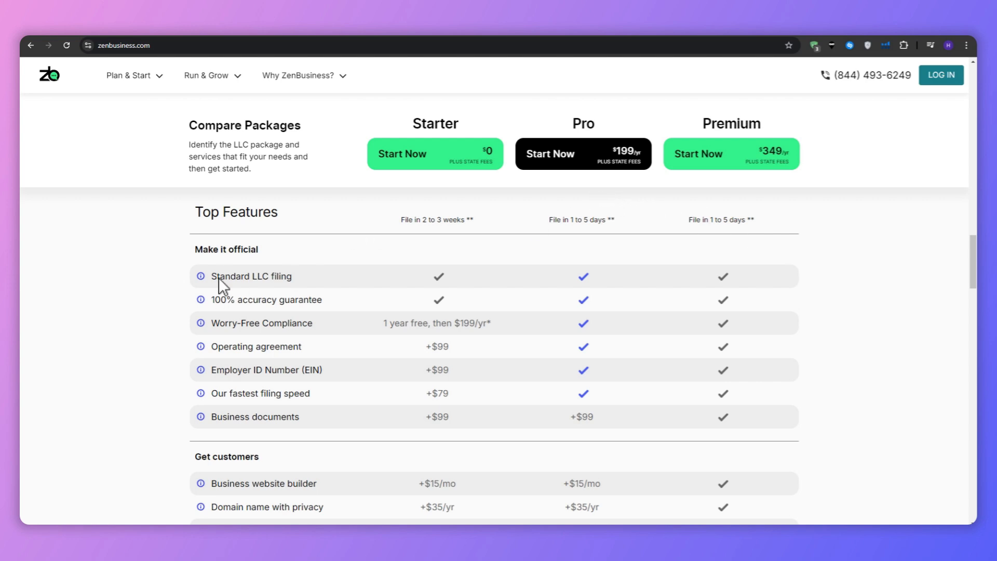
mouse_move(168, 298)
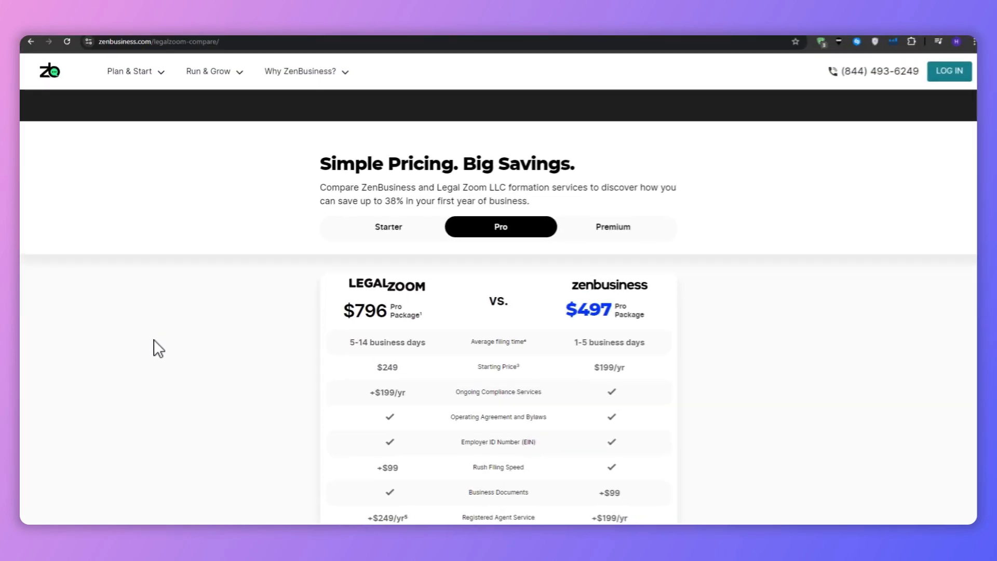
Scroll the Pro vs. LegalZoom table, then switch to the Starter comparison ($746 vs. $526).
scroll("down", 3)
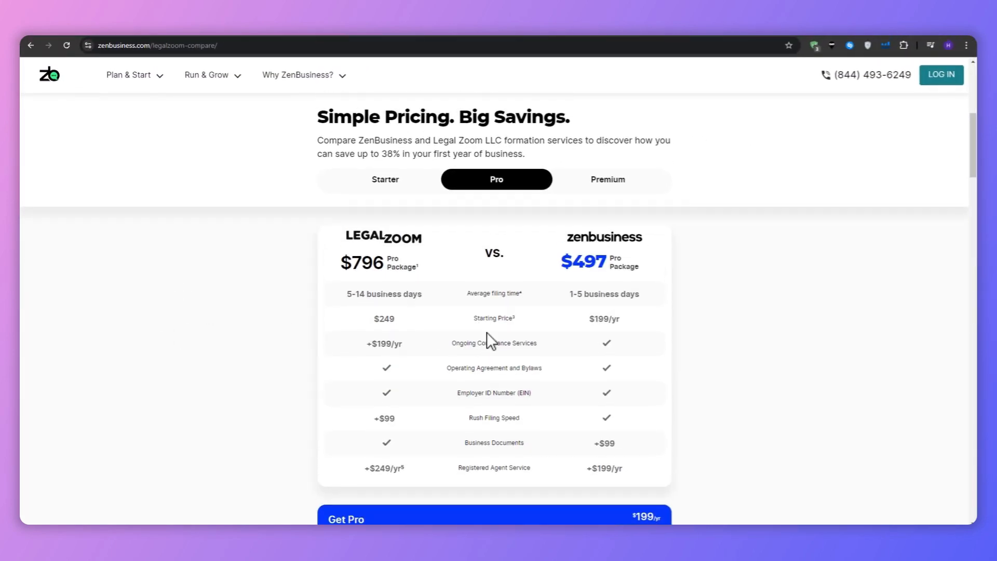
scroll("down", 3)
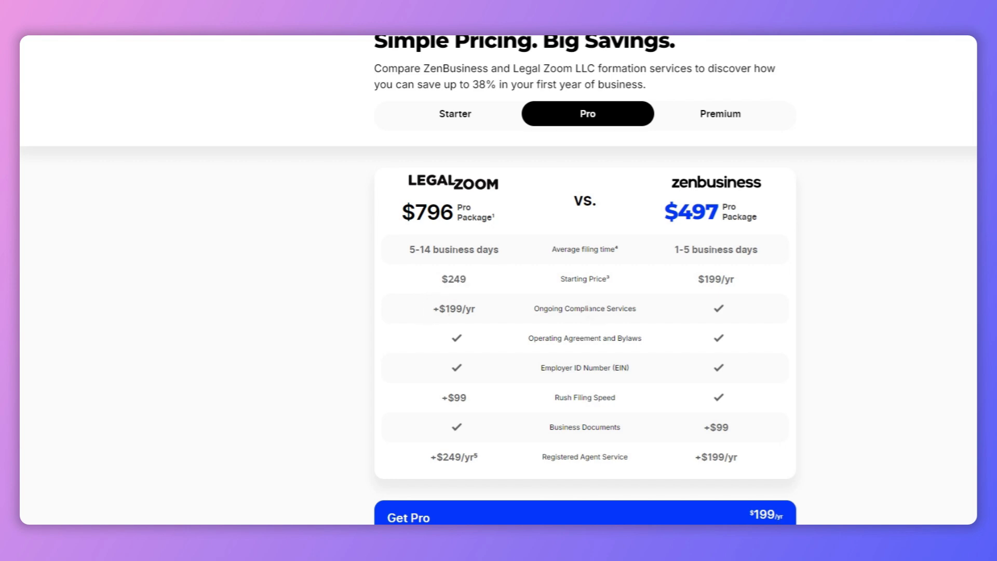
mouse_move(478, 336)
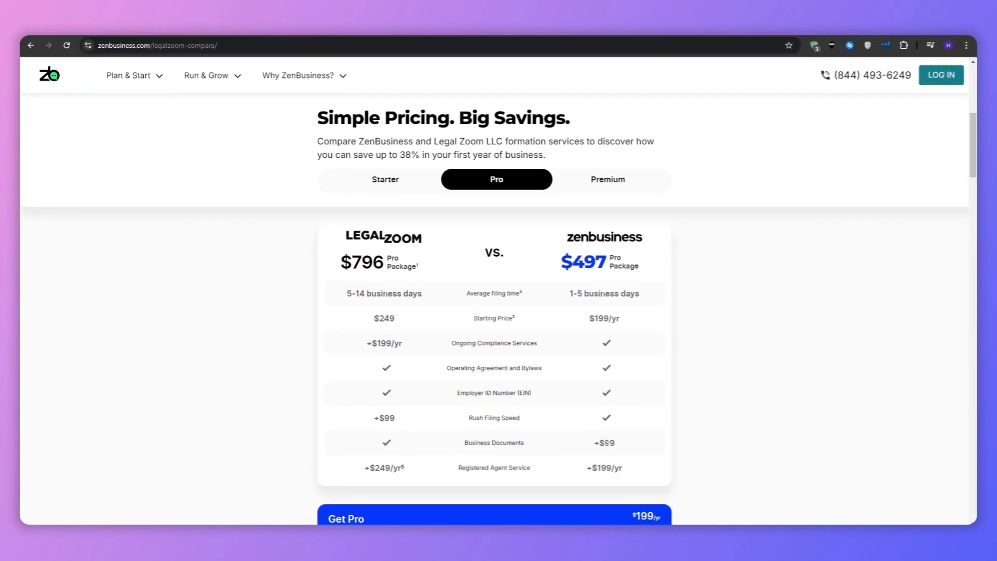
mouse_move(723, 435)
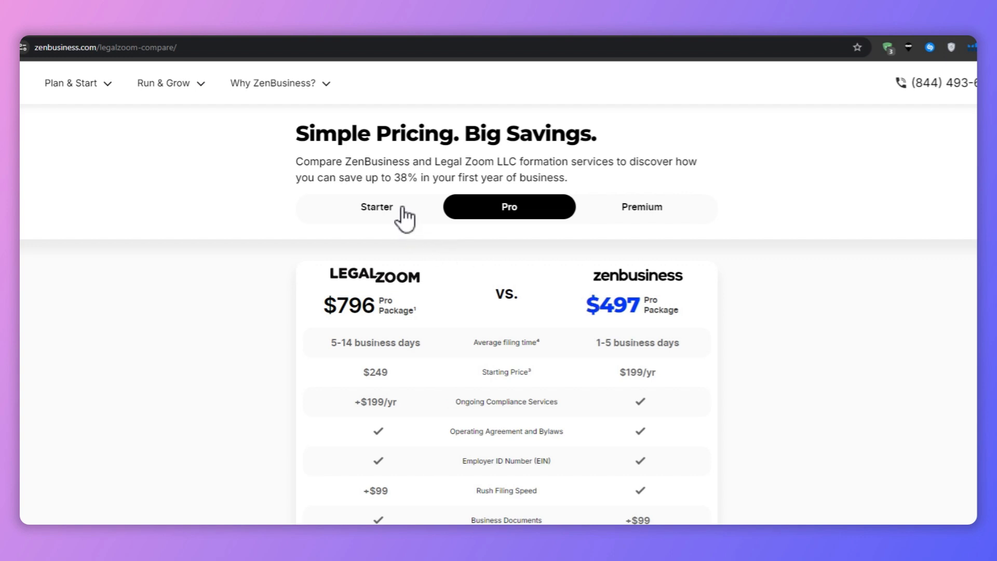
left_click(376, 207)
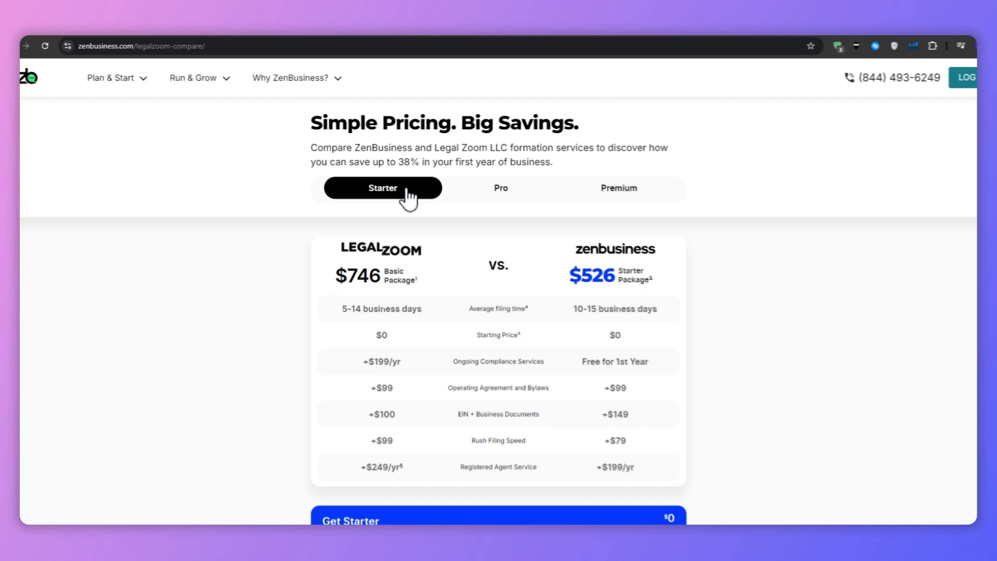
Switch to the Premium comparison ($846 vs. $548) and review the first/second/total year price boxes.
scroll("down", 3)
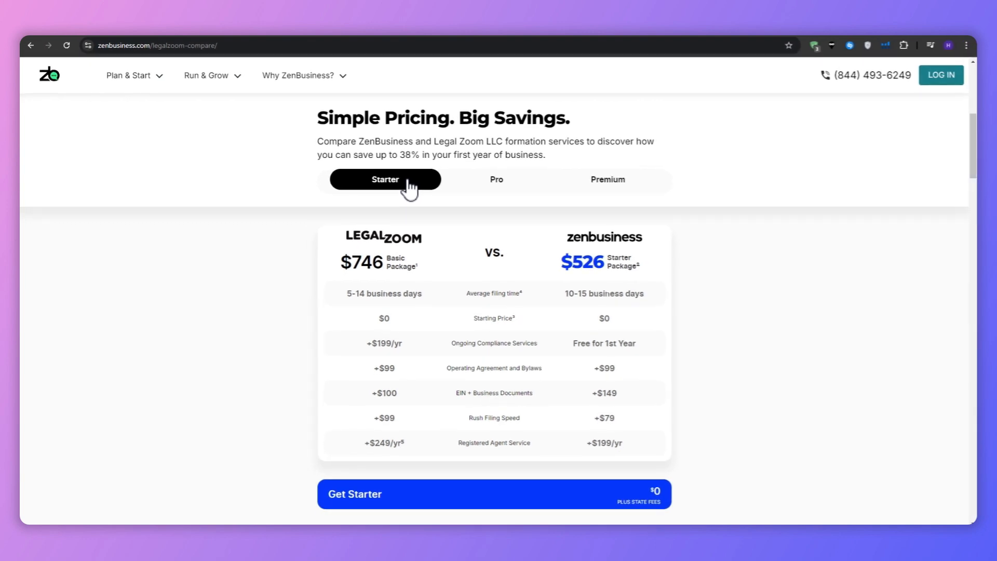
left_click(607, 178)
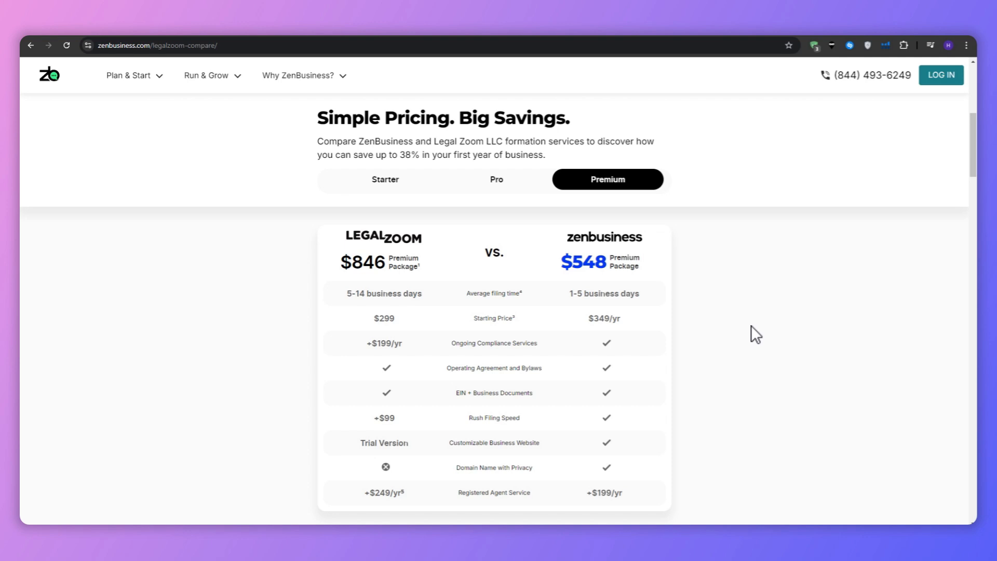
scroll("down", 3)
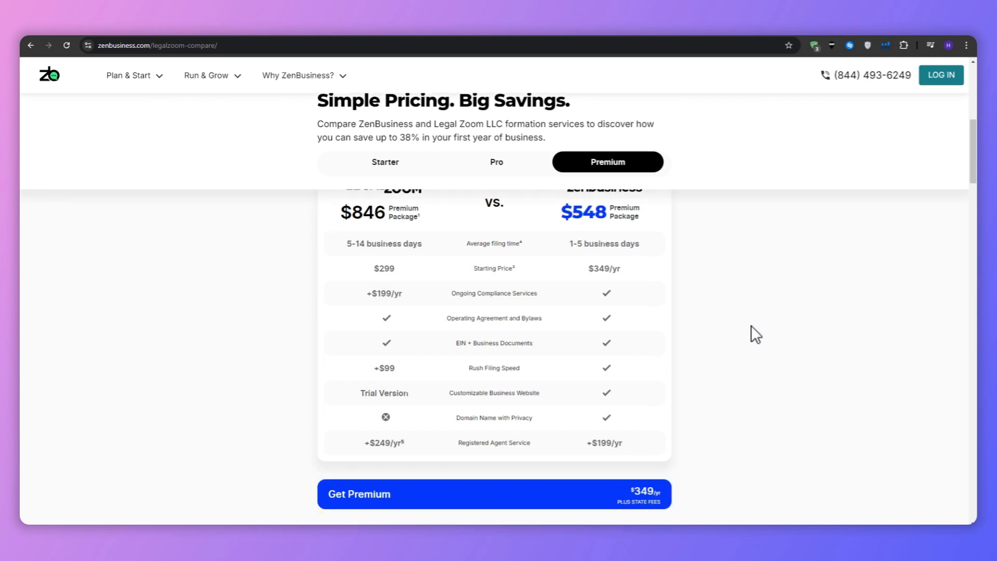
scroll("down", 3)
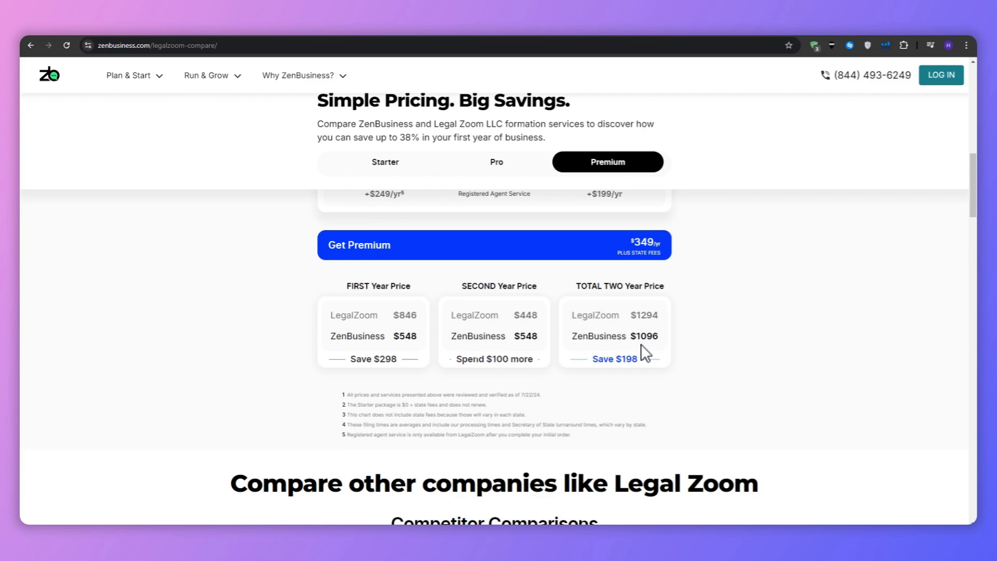
mouse_move(88, 157)
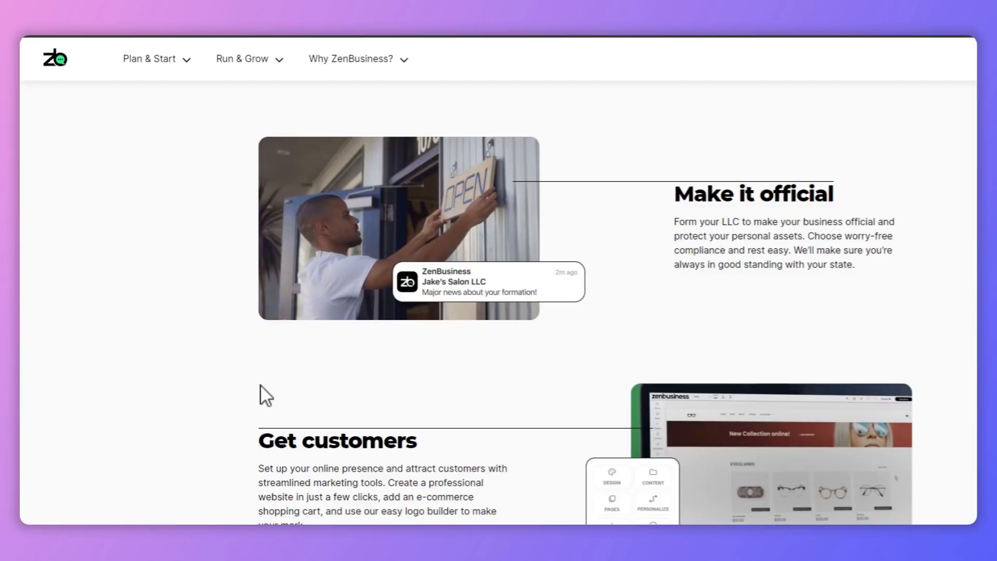
scroll("down", 3)
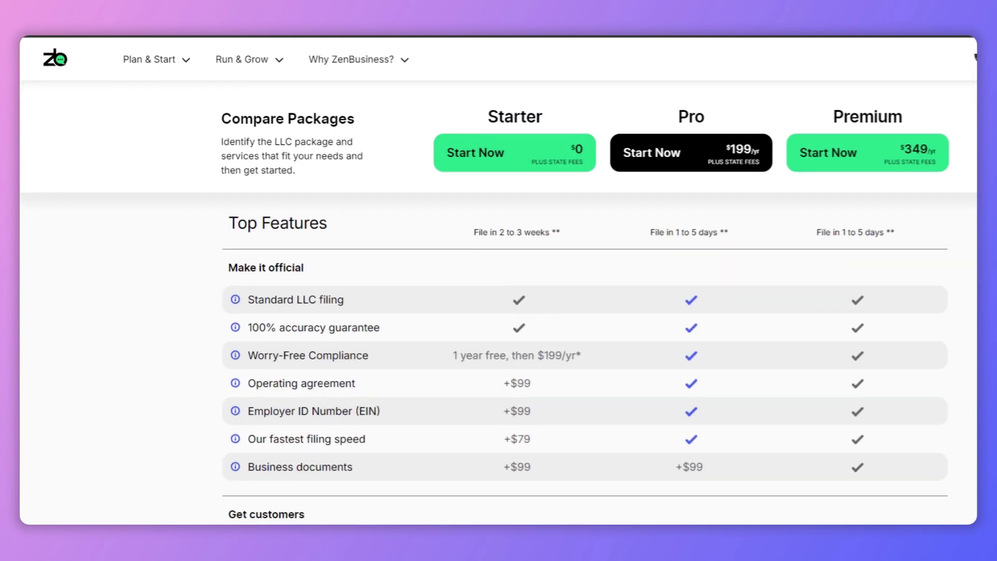
Review the Compare Packages table down to Manage finances, then scroll back up to Top Features.
scroll("down", 3)
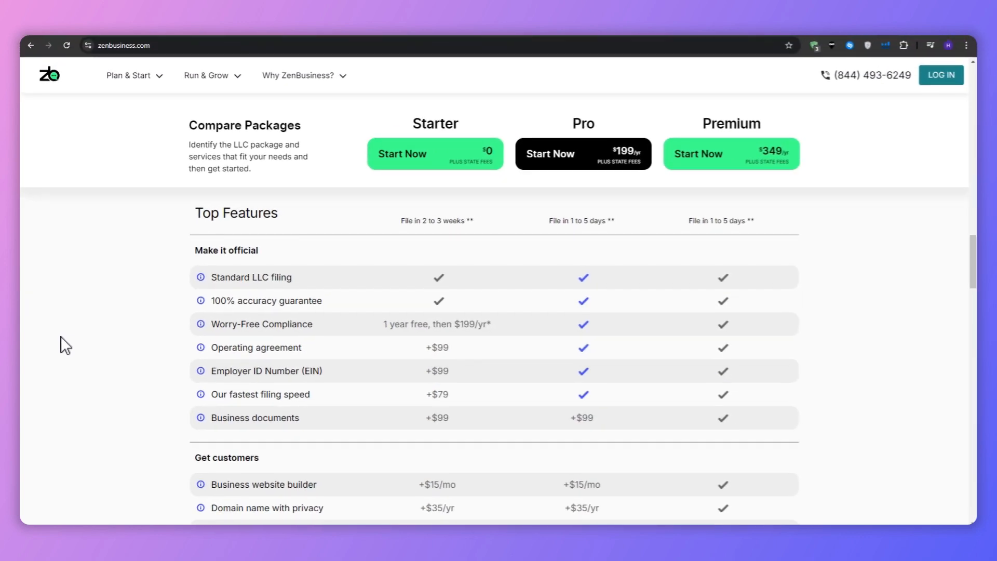
scroll("down", 3)
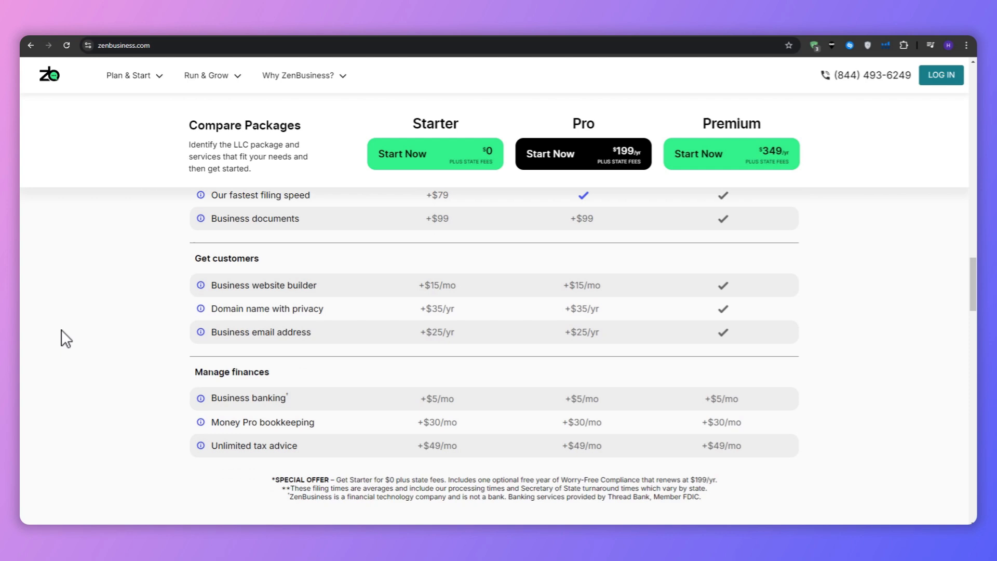
mouse_move(245, 385)
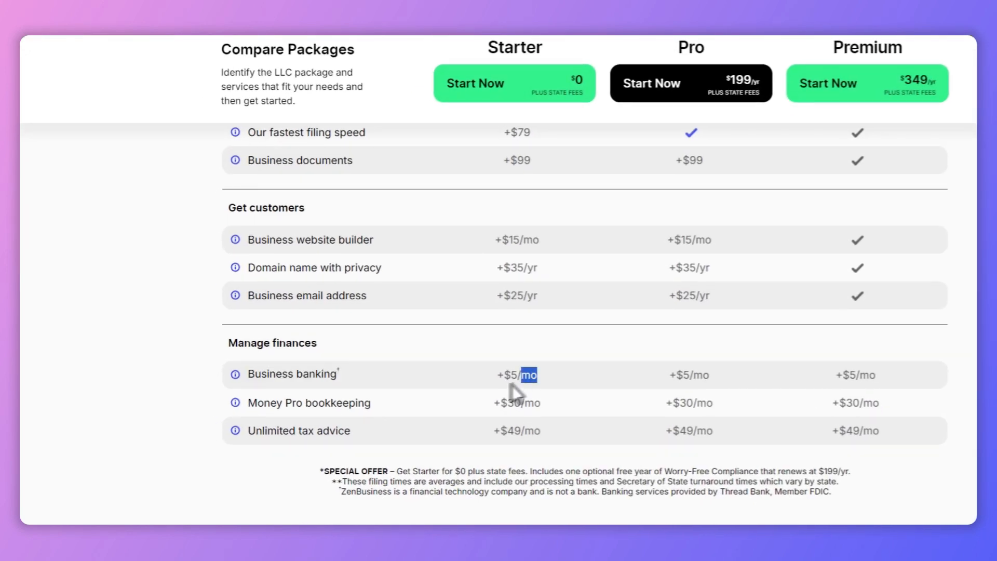
mouse_move(395, 443)
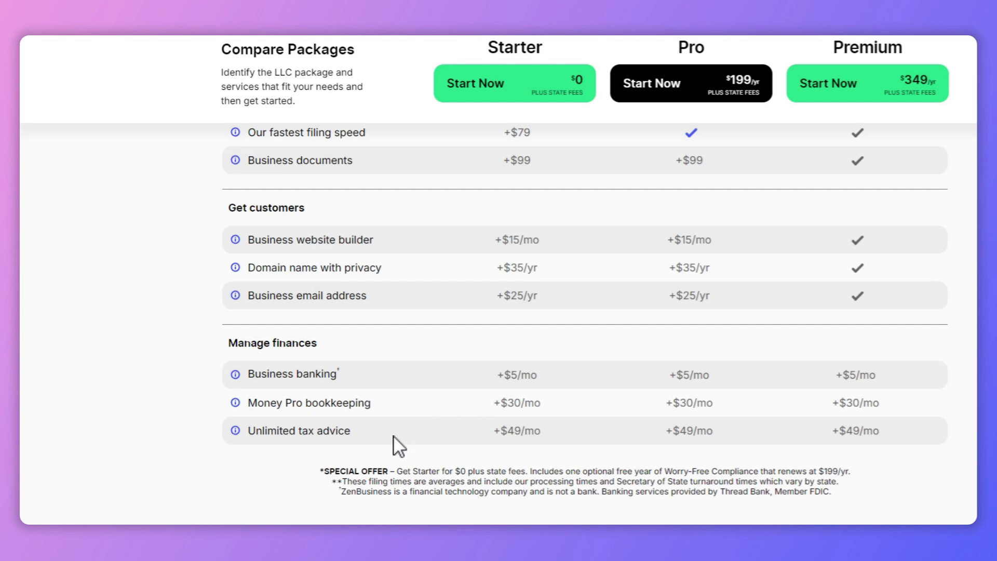
scroll("up", 3)
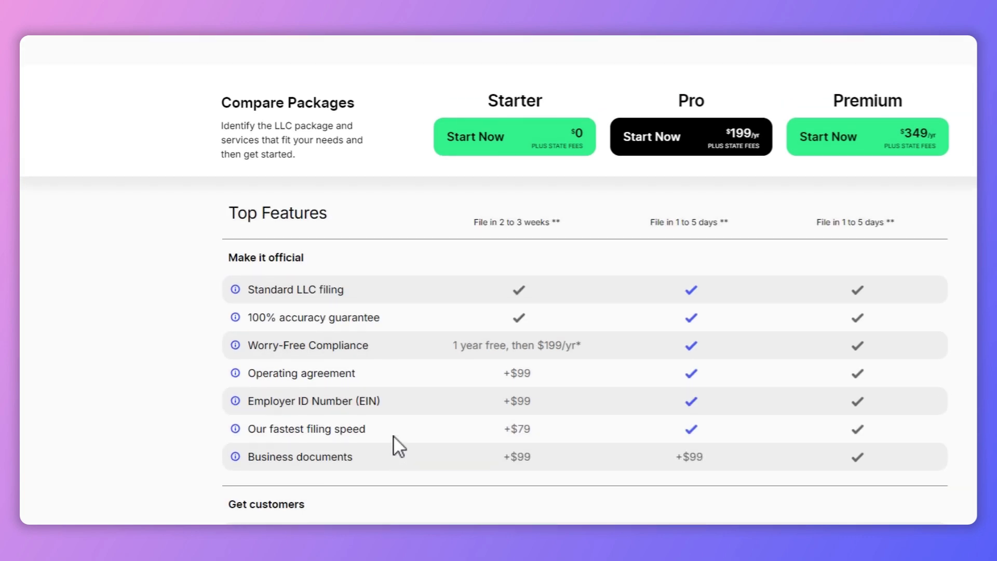
scroll("up", 3)
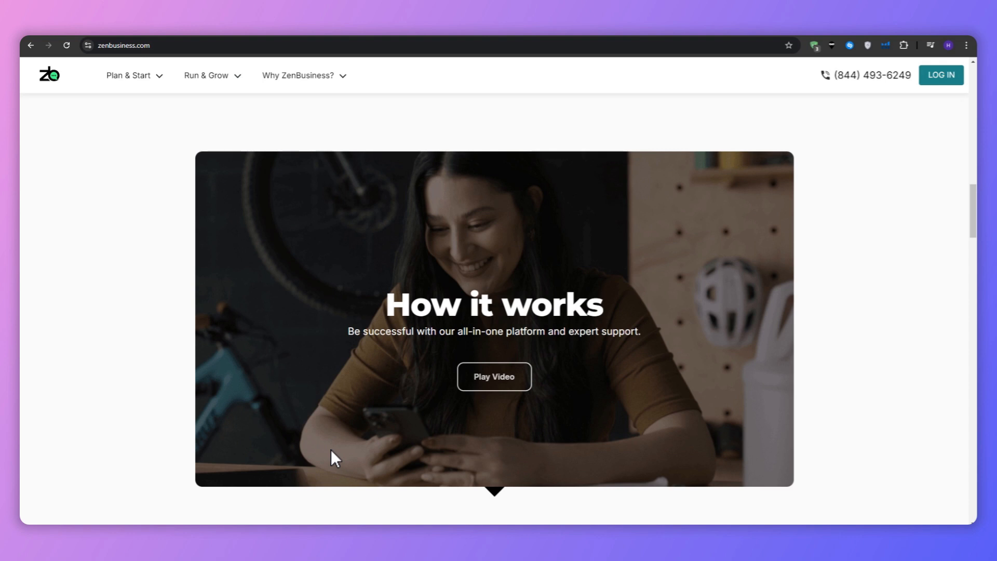
mouse_move(334, 457)
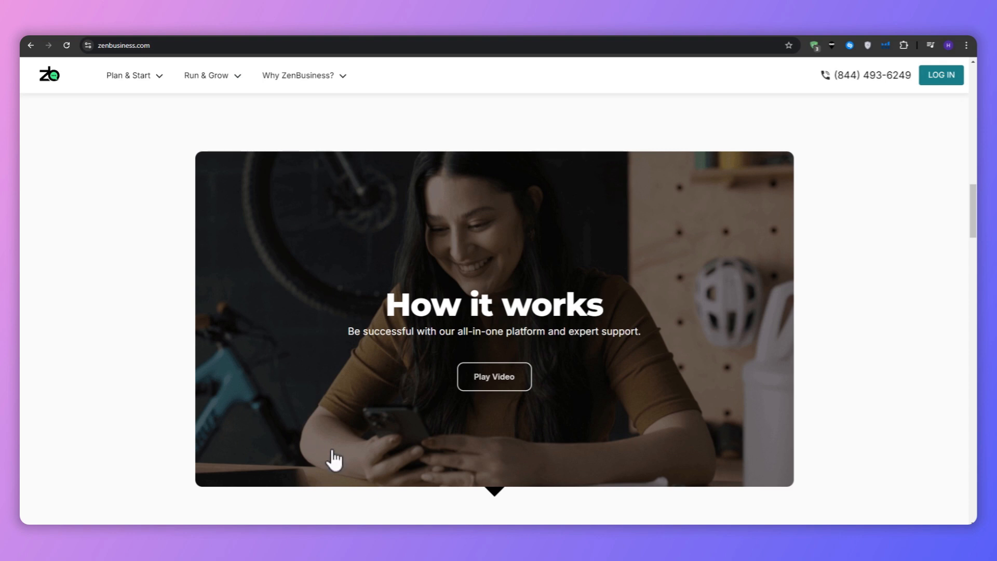
Scroll the homepage around How it works up toward the Make it official section.
scroll("down", 3)
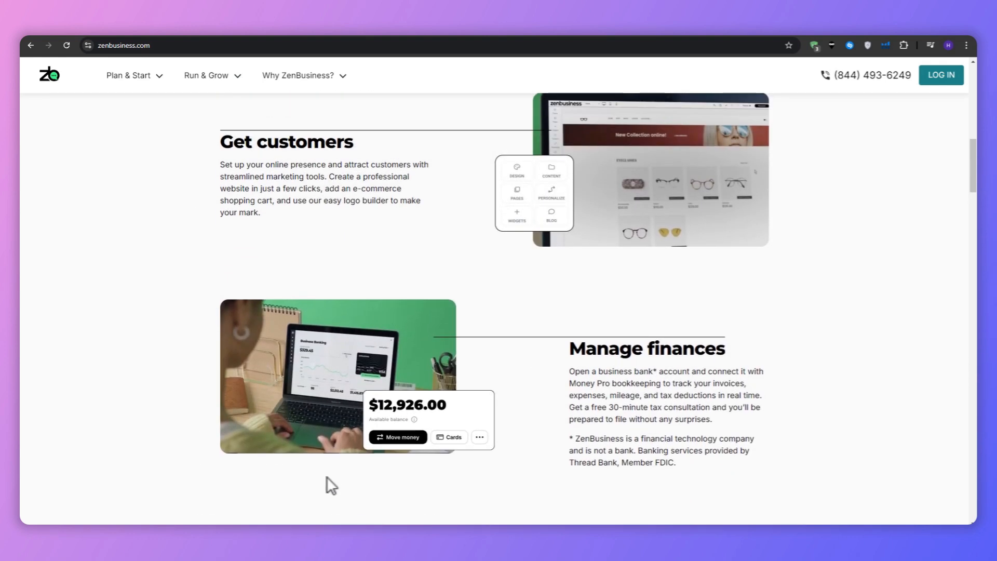
scroll("up", 3)
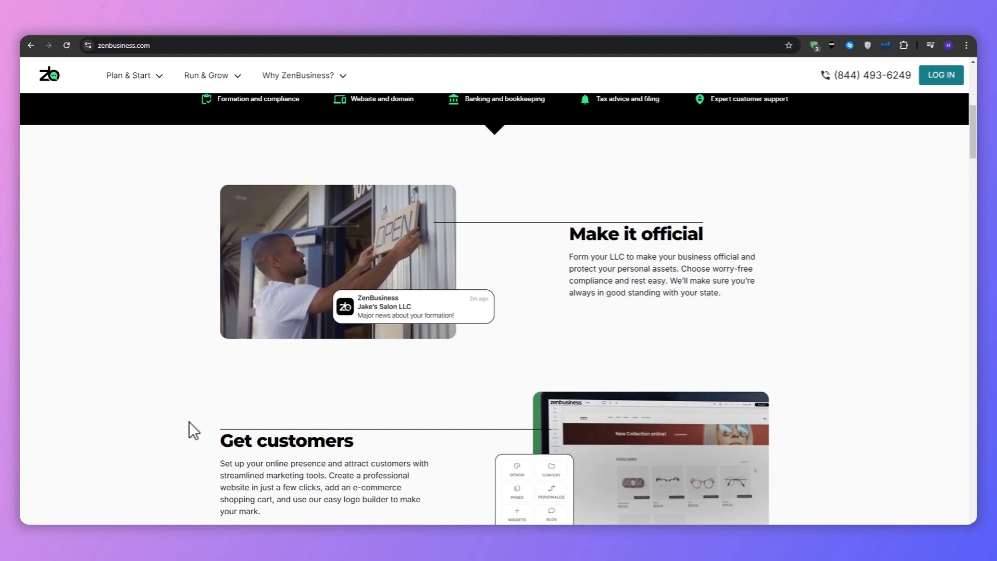
scroll("down", 3)
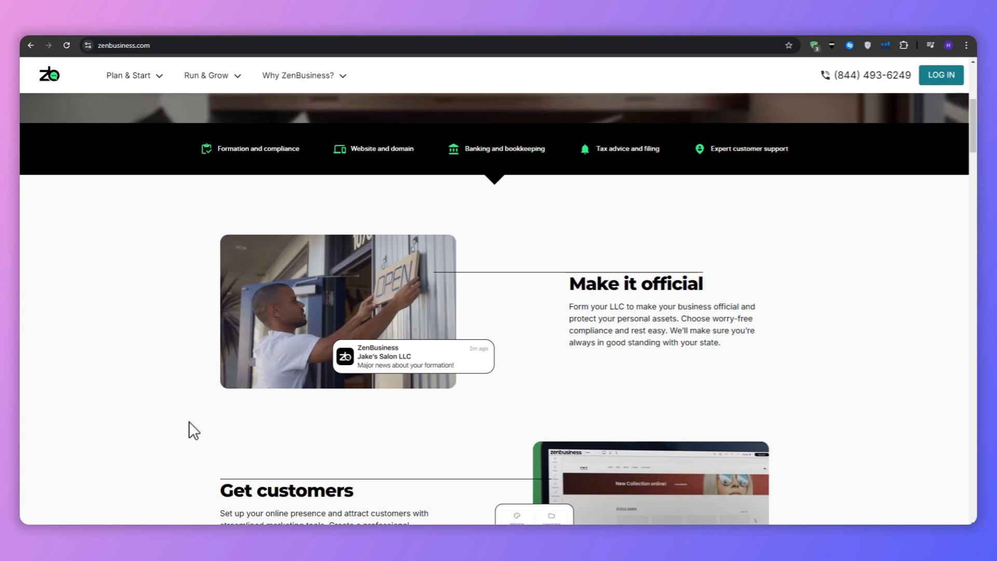